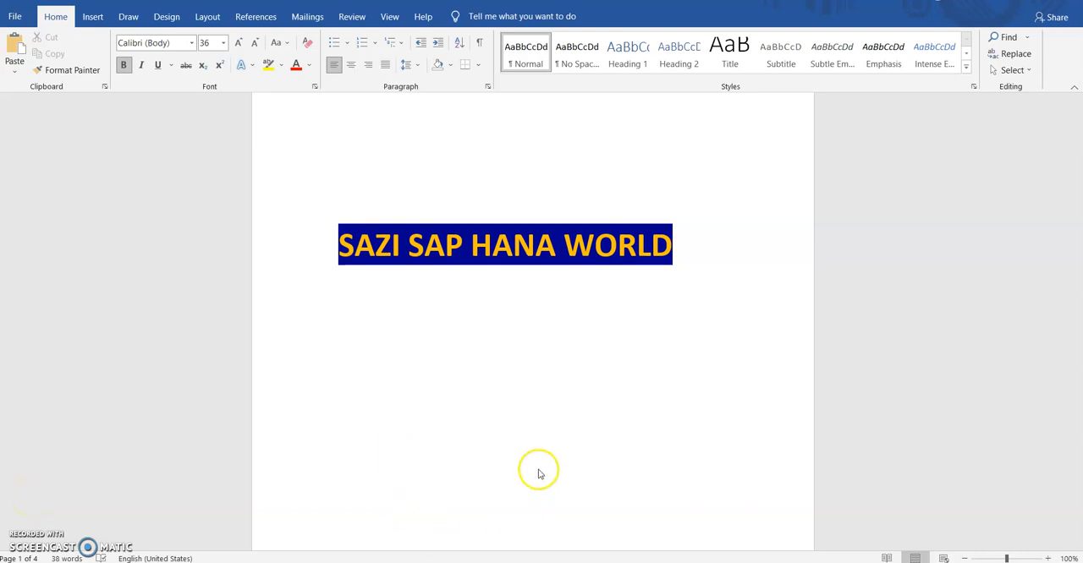
# - Scroll the Word notes to page 2, which lists the Create, Insert and Select statements
pyautogui.scroll(-3)
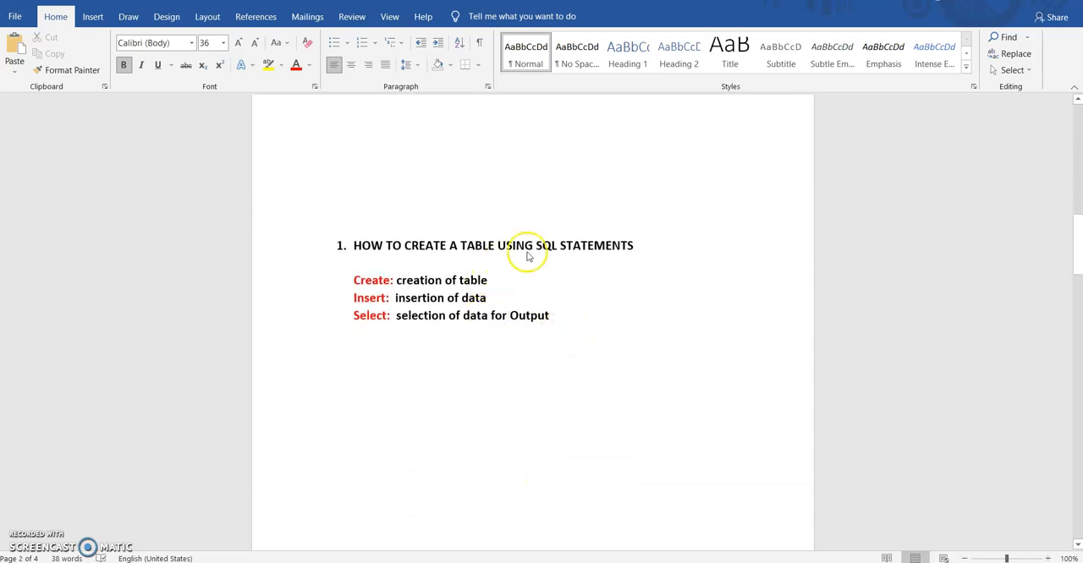
pyautogui.moveTo(355, 290)
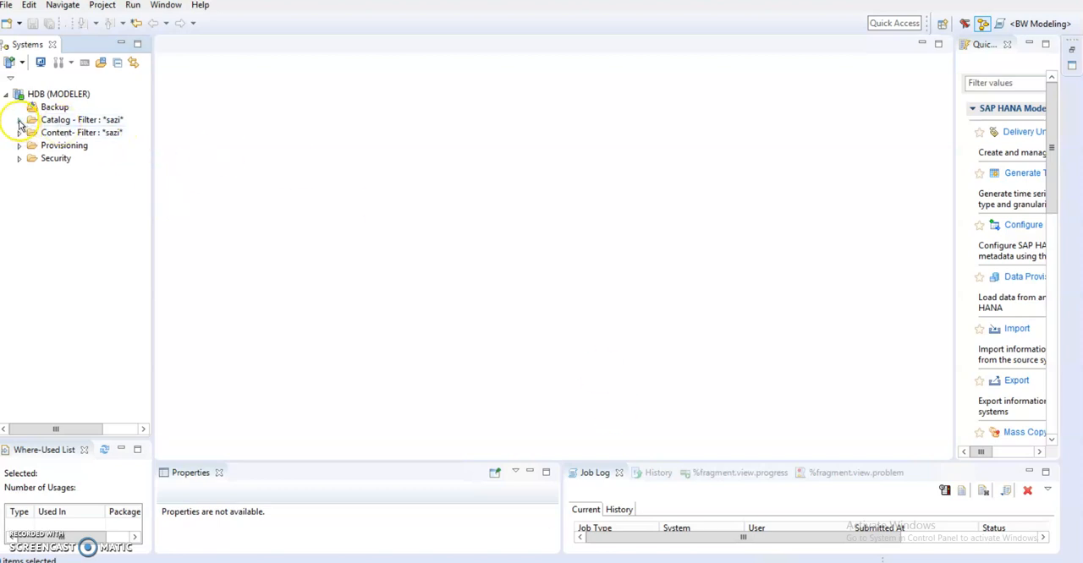
# - Expand the HDB Catalog and the SAZI schema, then select SAZI
pyautogui.click(20, 119)
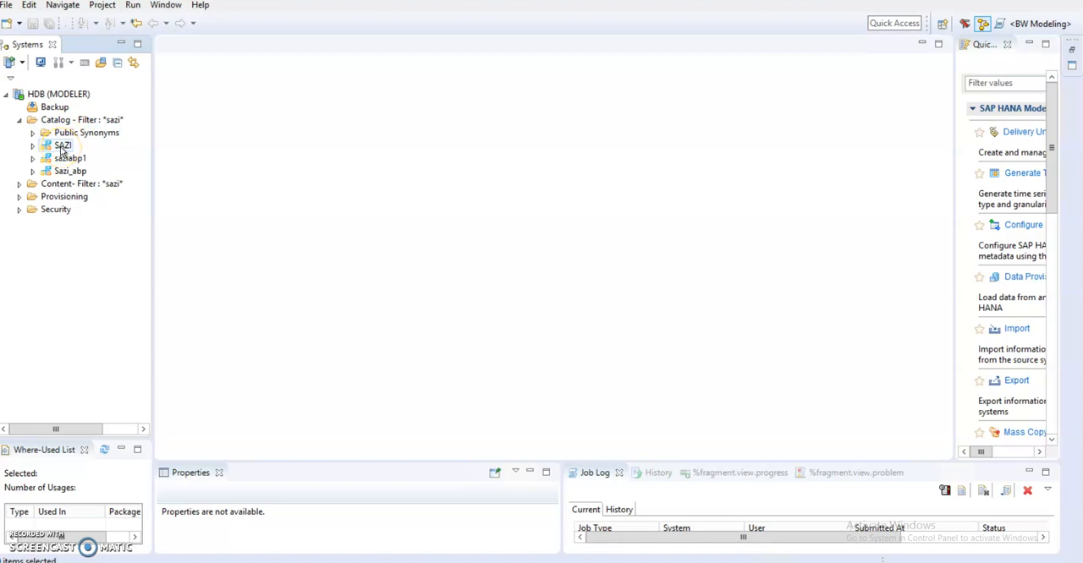
pyautogui.click(32, 145)
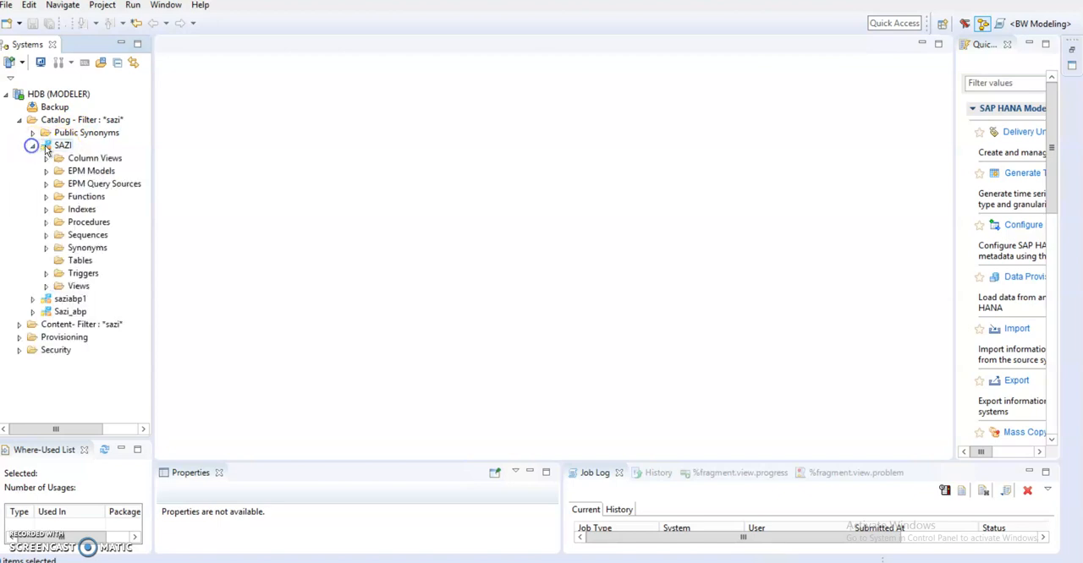
pyautogui.click(64, 144)
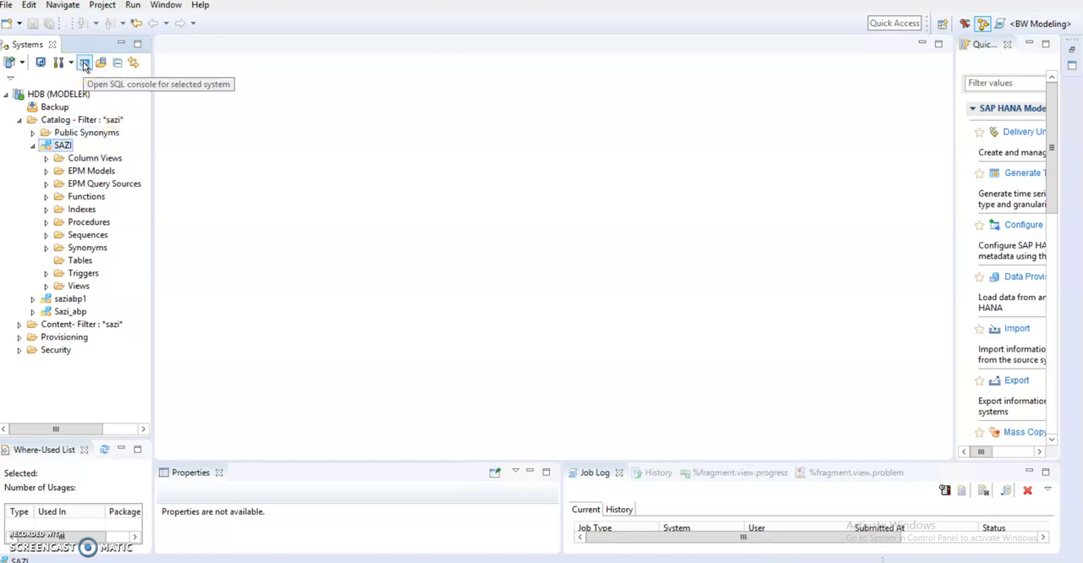
# - Open a new SQL console and type CREATE COLUMN TABLE "SAZI"
pyautogui.click(84, 63)
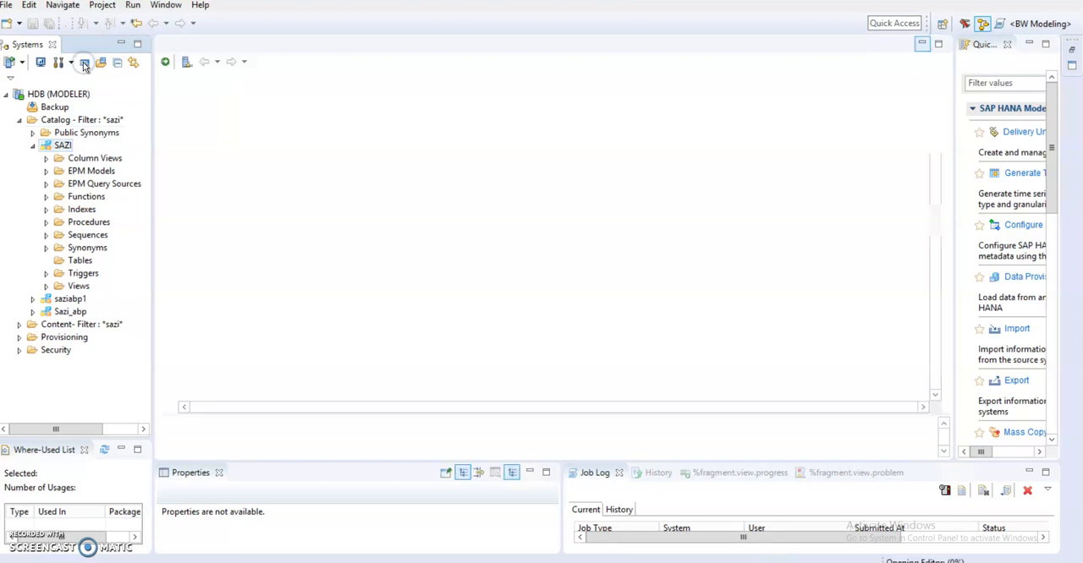
pyautogui.click(84, 63)
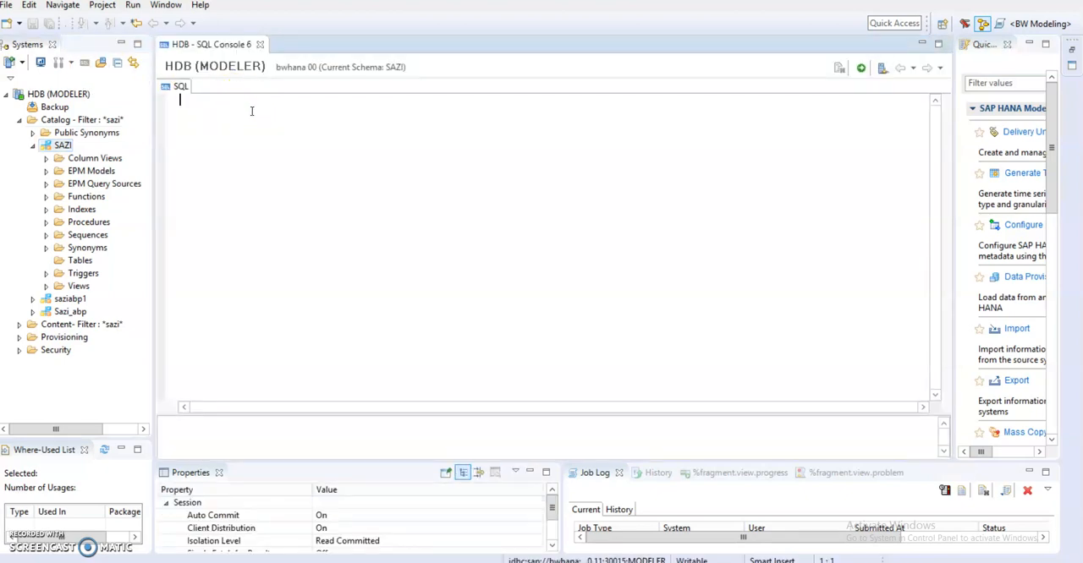
pyautogui.write('c')
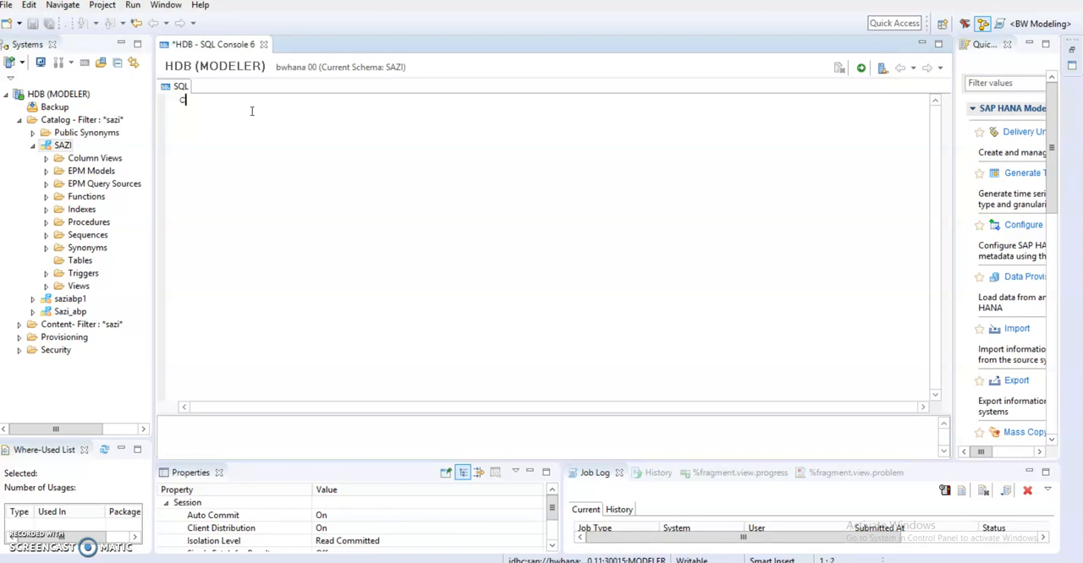
pyautogui.write('RE')
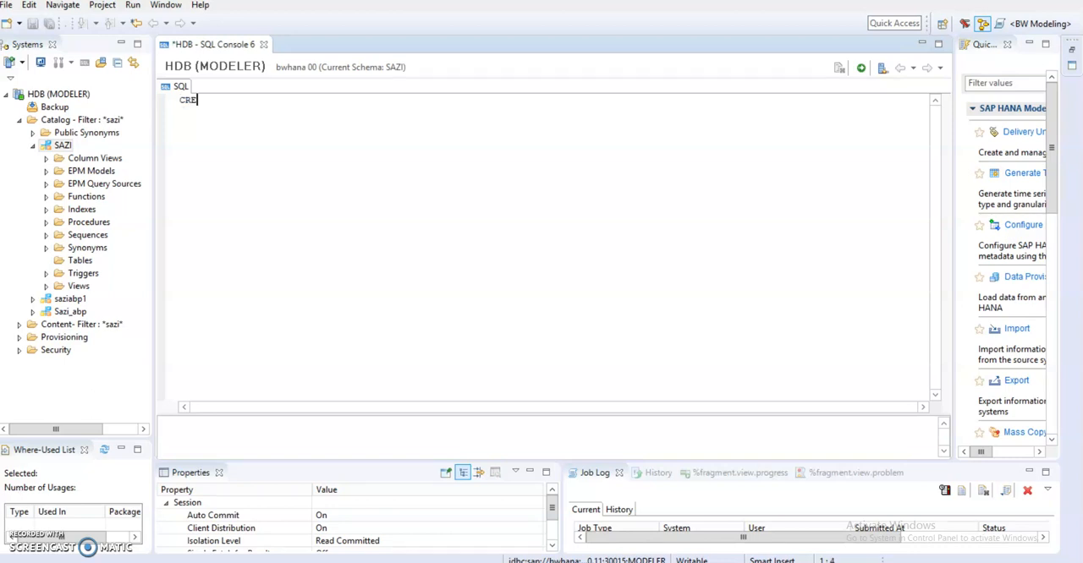
pyautogui.write('ATE')
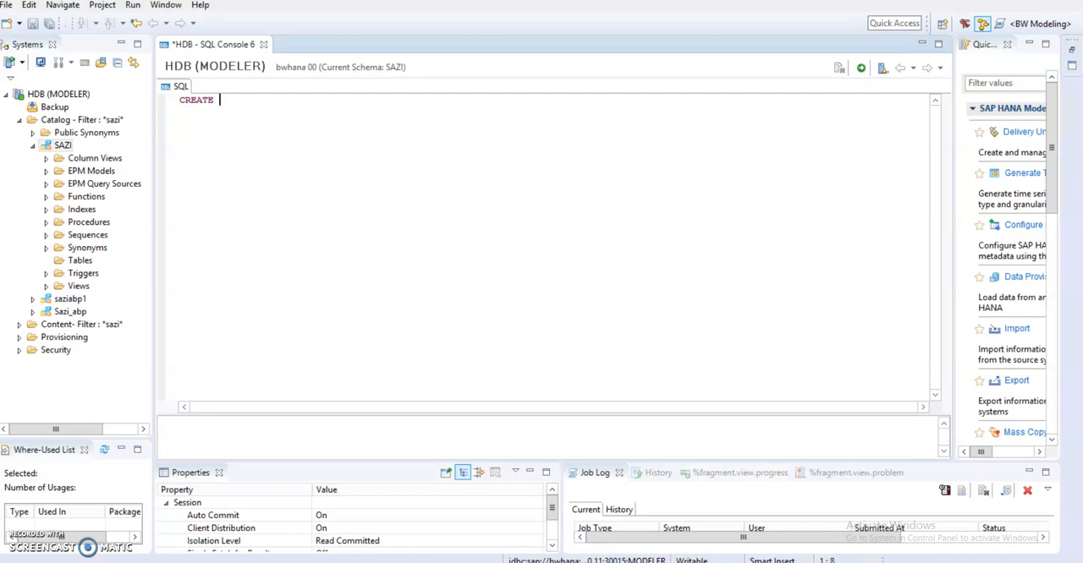
pyautogui.write('COLD')
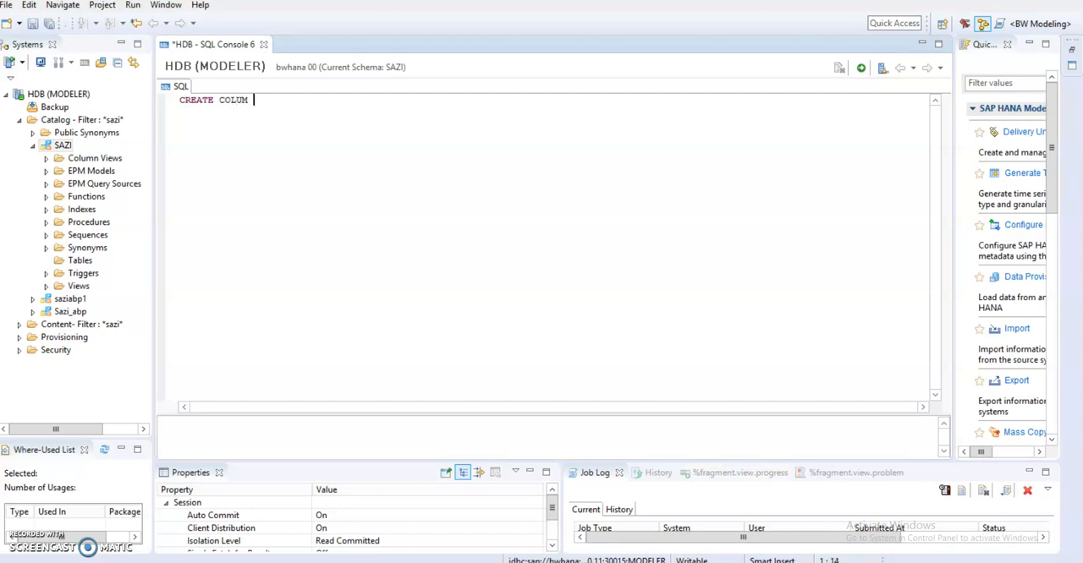
pyautogui.write('TABLE')
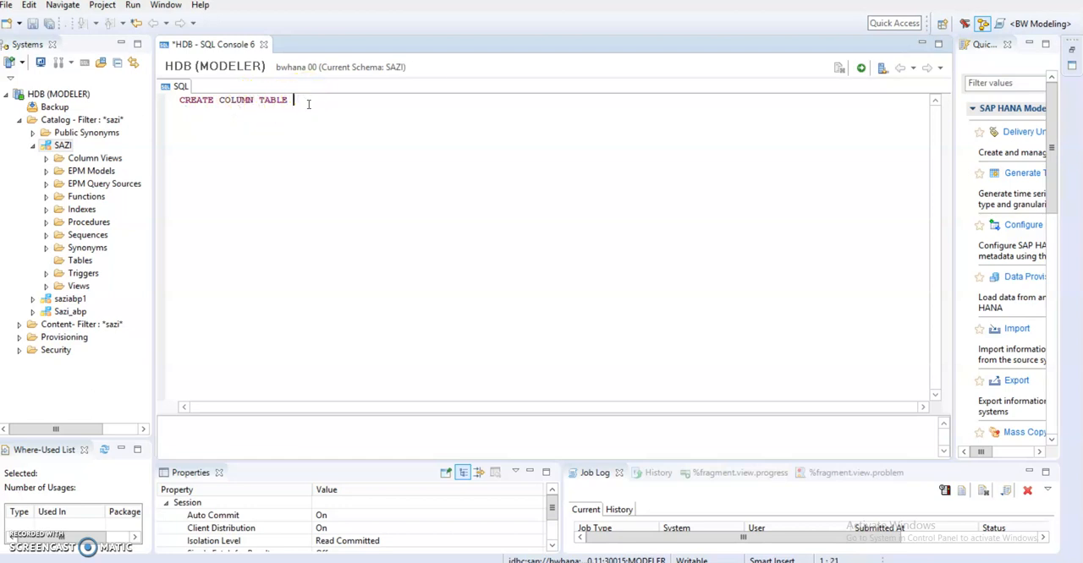
pyautogui.write('"')
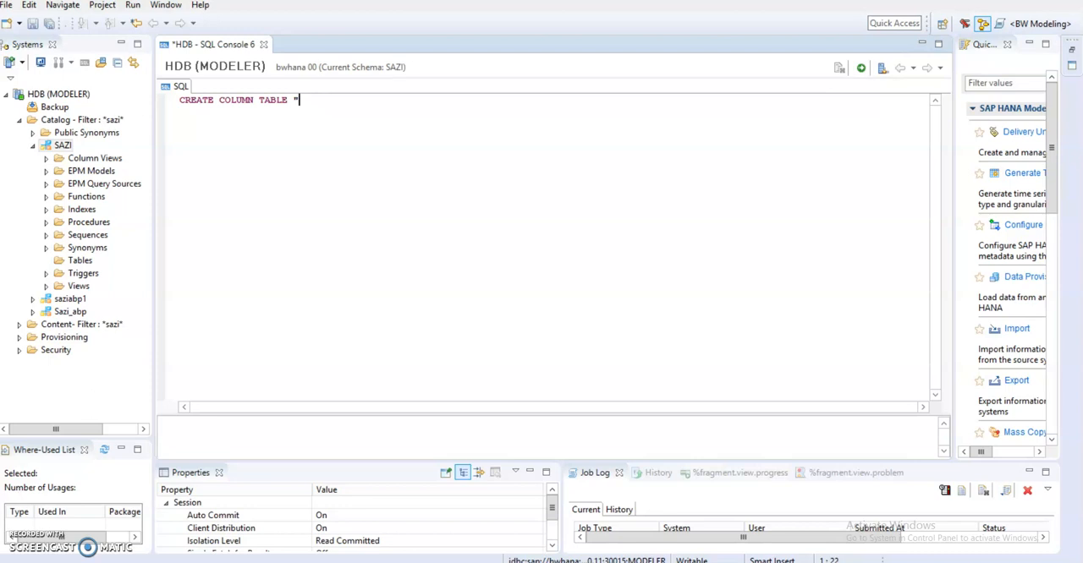
pyautogui.write('SAZI')
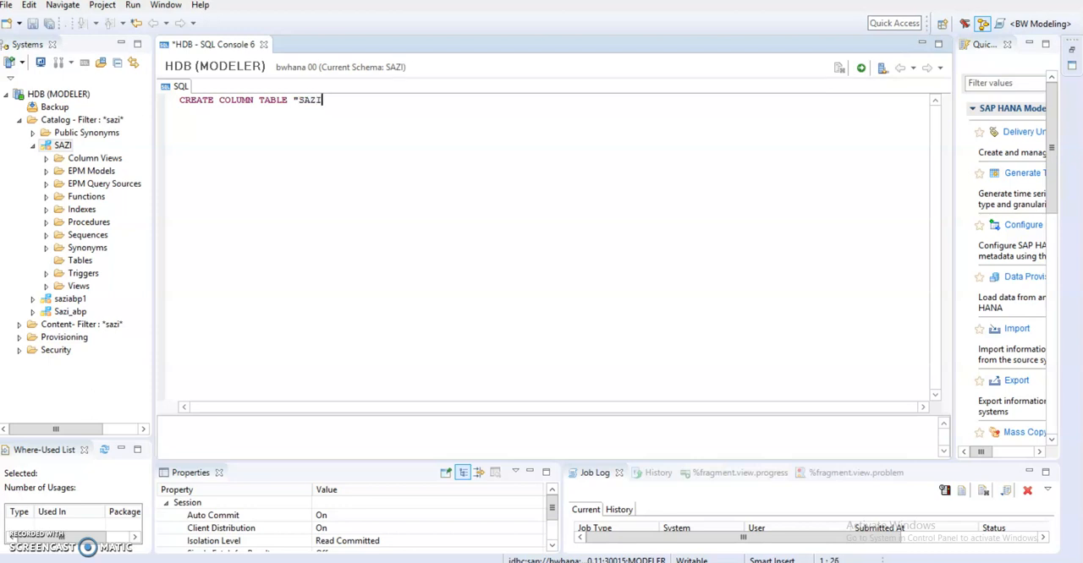
pyautogui.write('"')
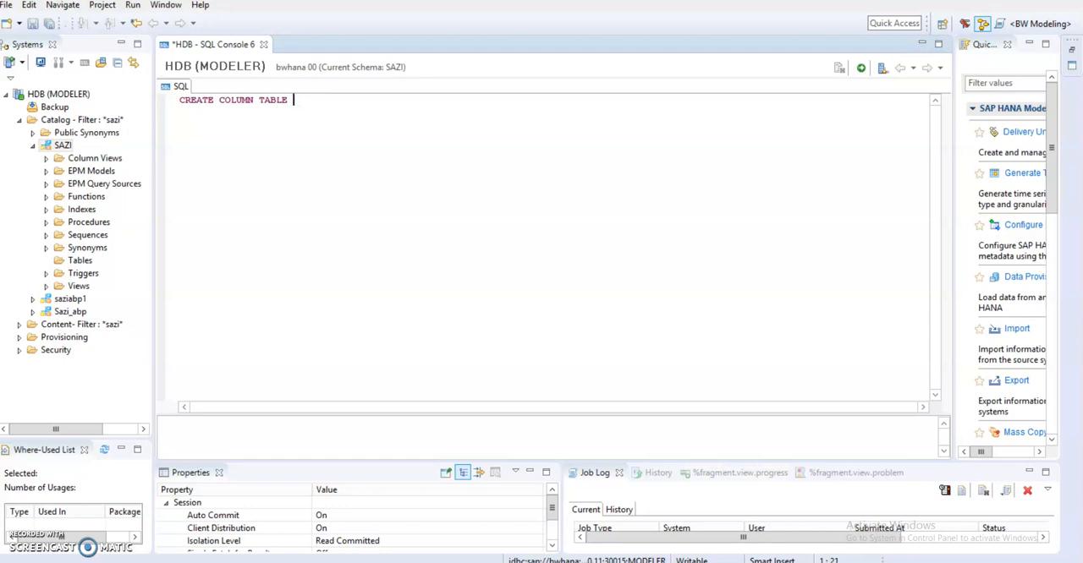
# - Complete the table name as "SAZI"."STUDENT_DETAILS" in the CREATE statement
pyautogui.click(63, 145)
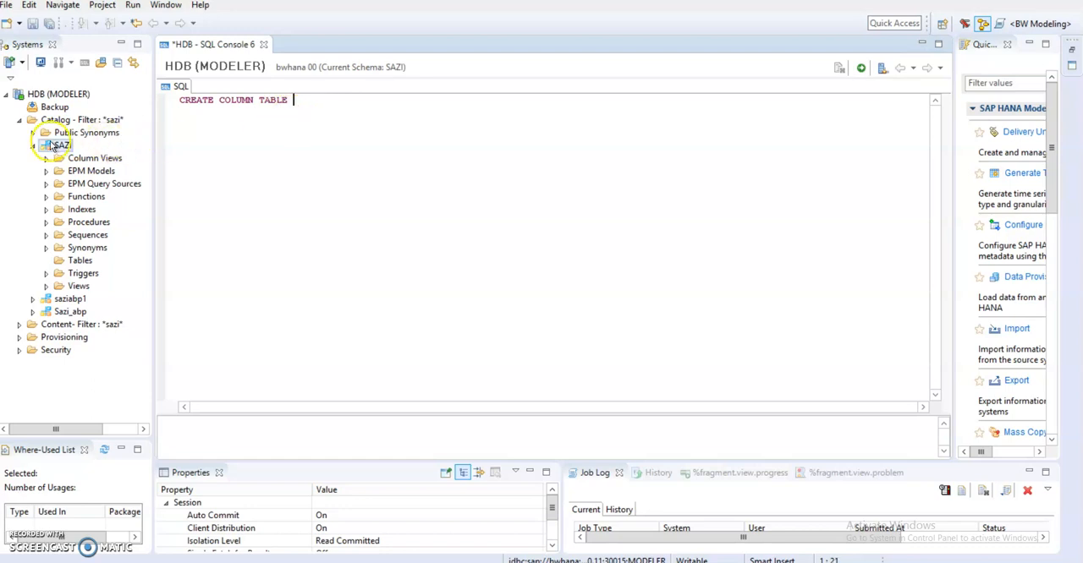
pyautogui.write('"SAZI"')
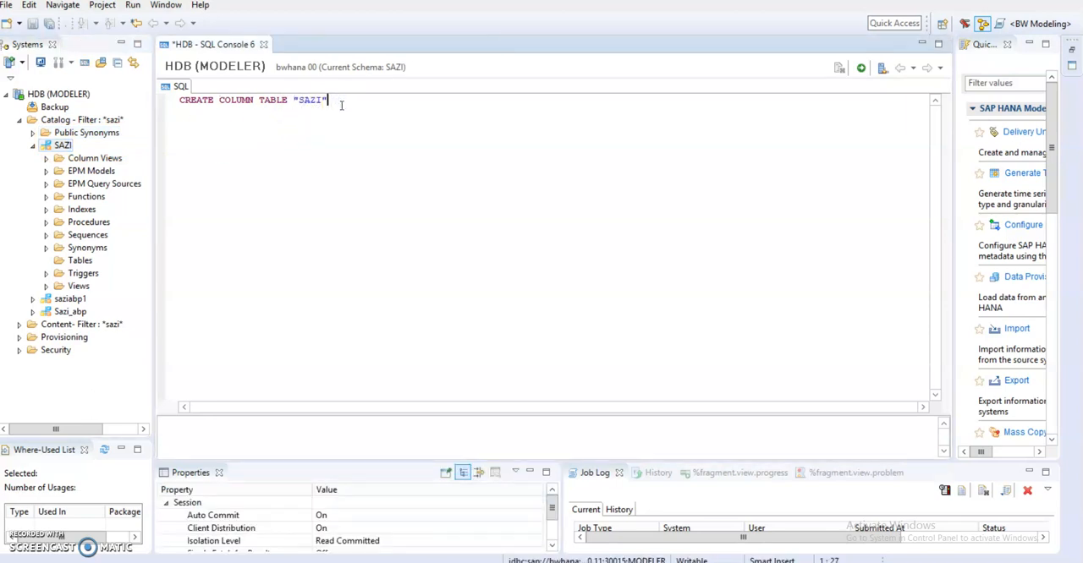
pyautogui.write('."')
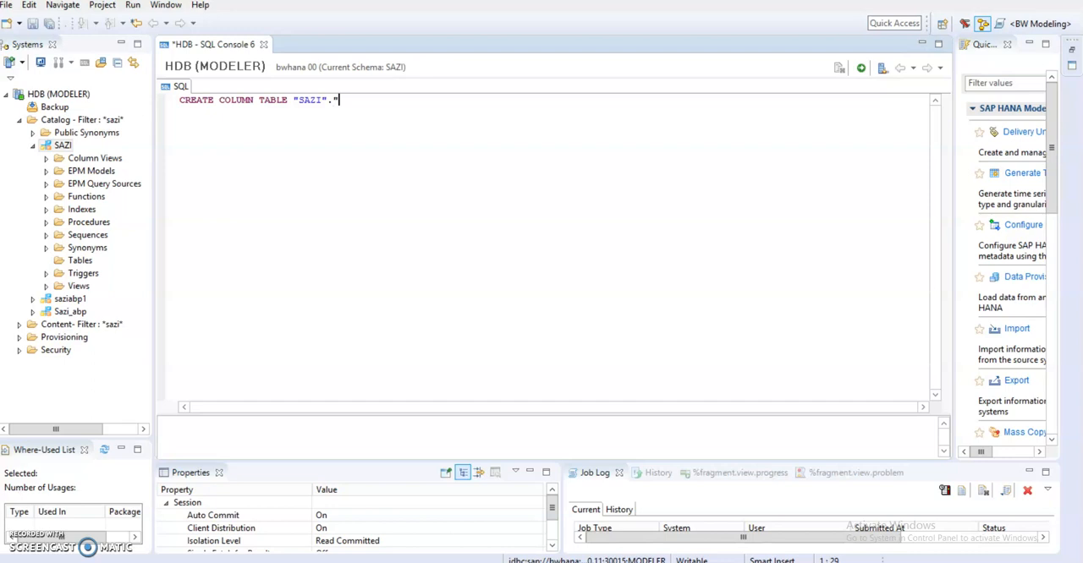
pyautogui.write('S')
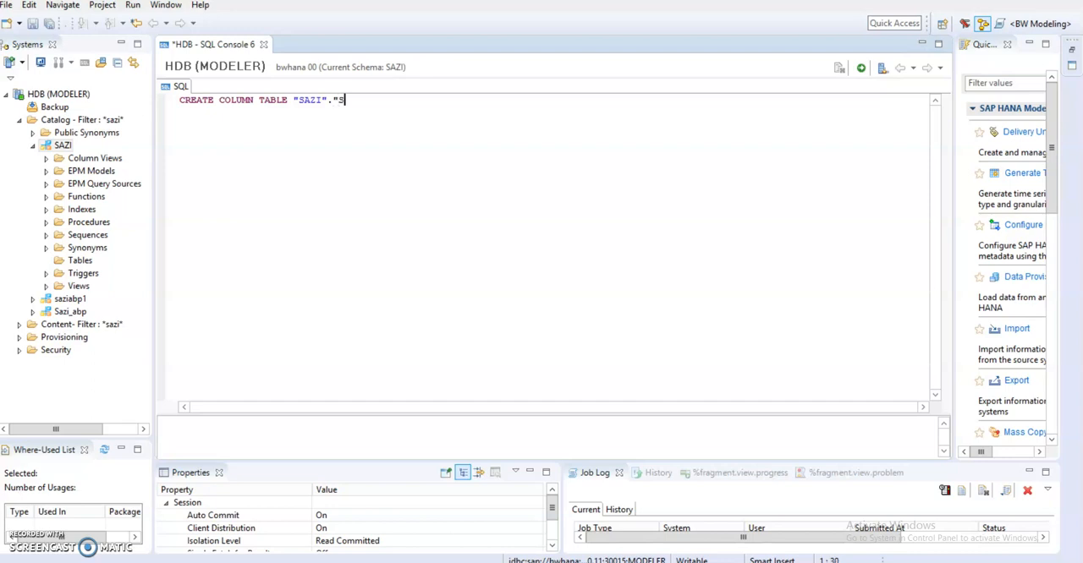
pyautogui.write('TUDE')
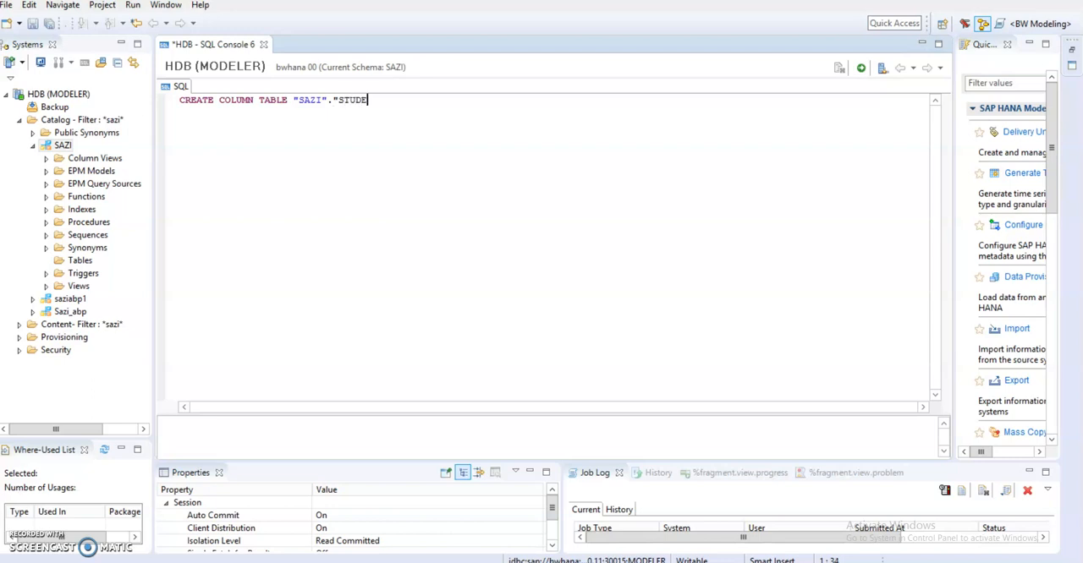
pyautogui.write('NT')
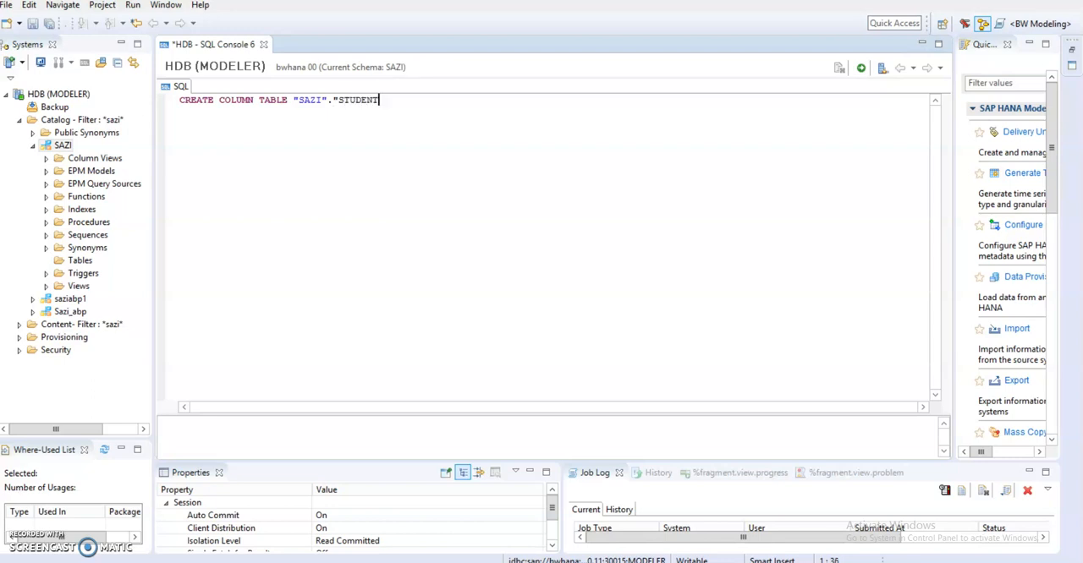
pyautogui.write('_DET')
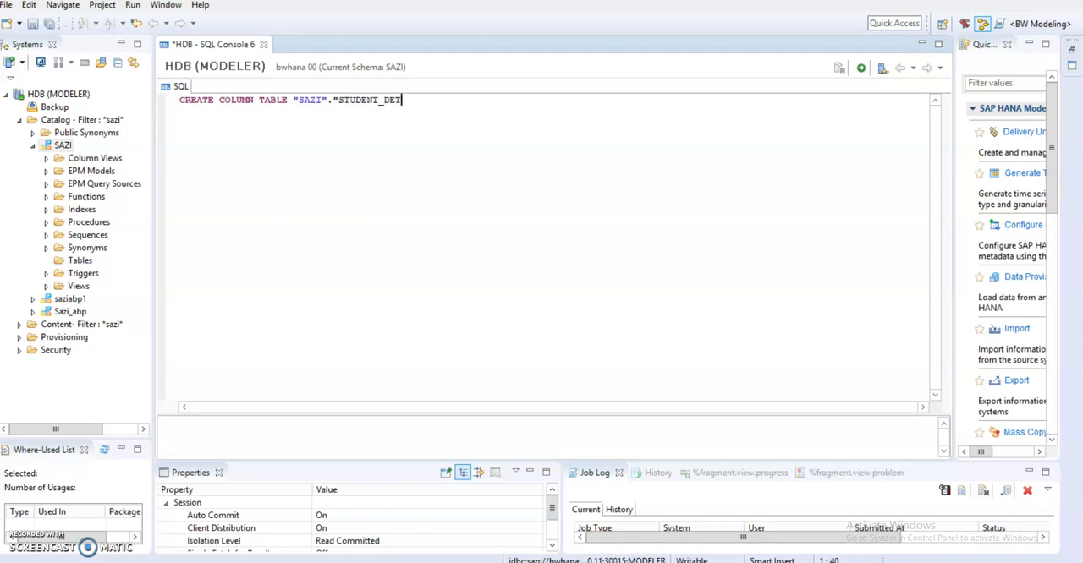
pyautogui.write('AILS')
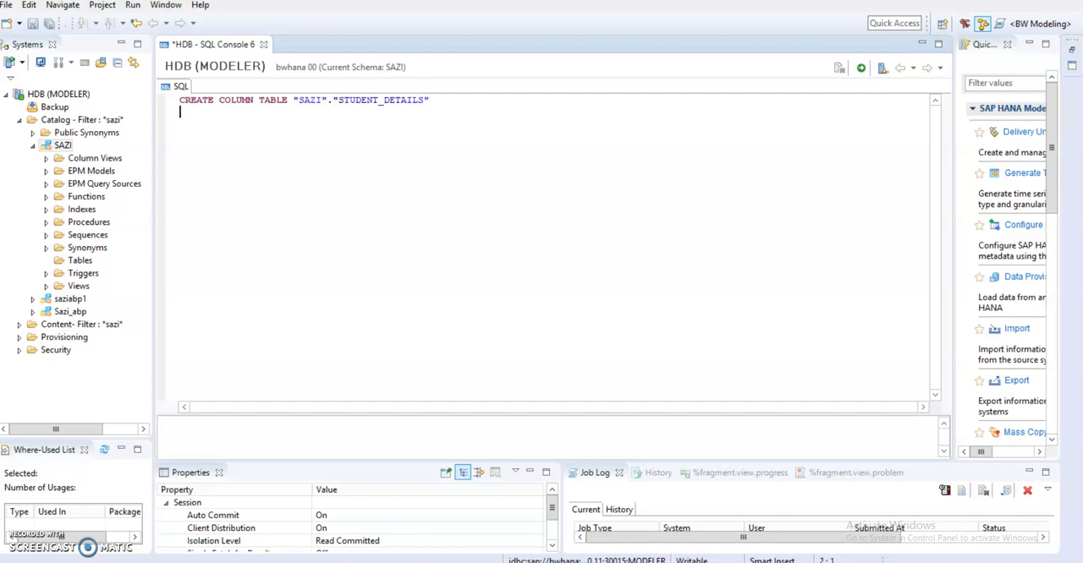
# - Add an opening parenthesis and a closing ); around an empty column-list line
pyautogui.write('(')
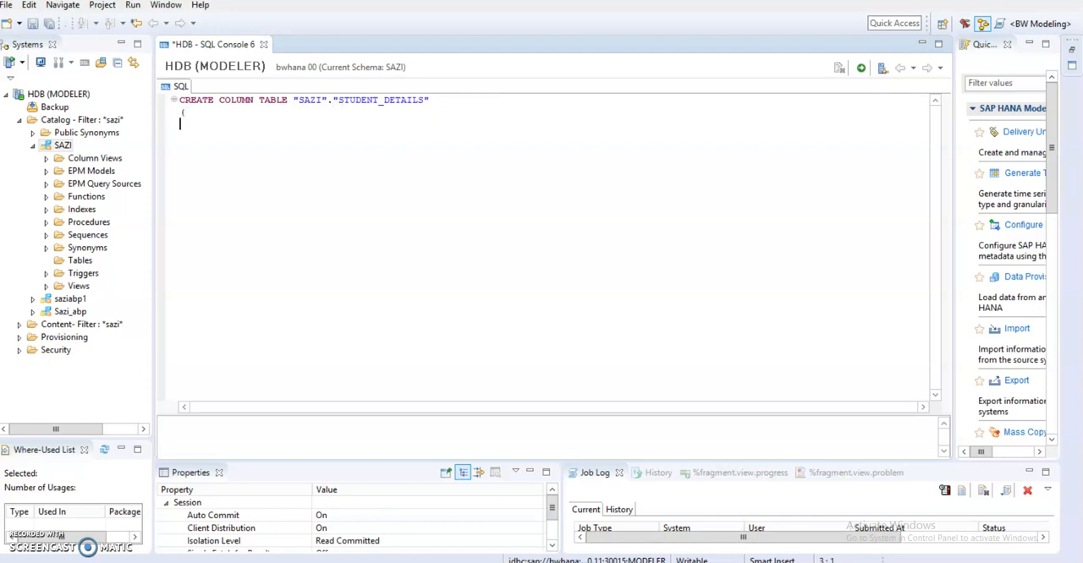
pyautogui.write(');')
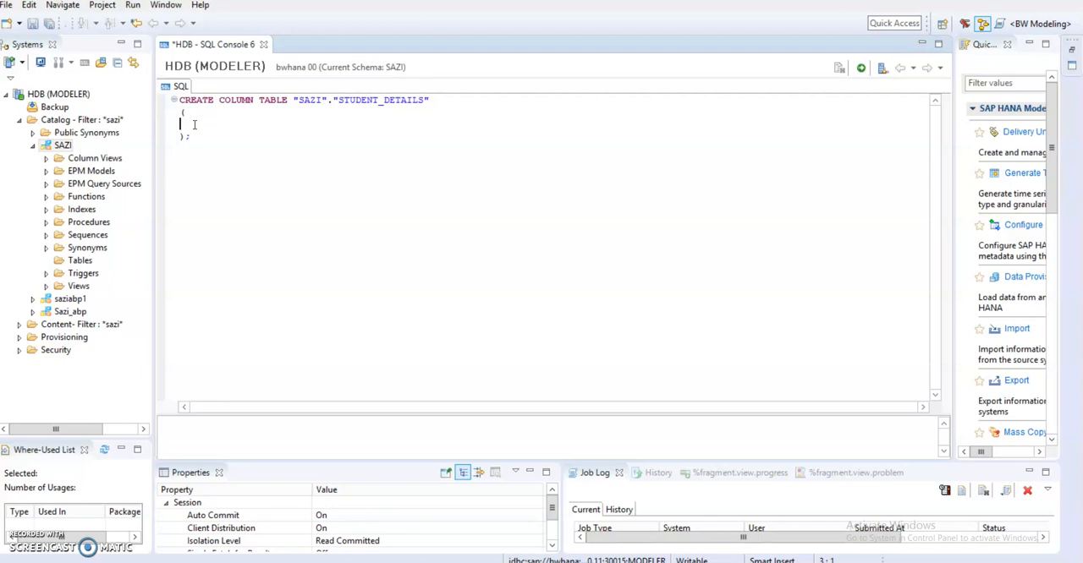
# - Define column STD_ID as NVARCHAR(5) NOT NULL PRIMARY KEY
pyautogui.write('sT')
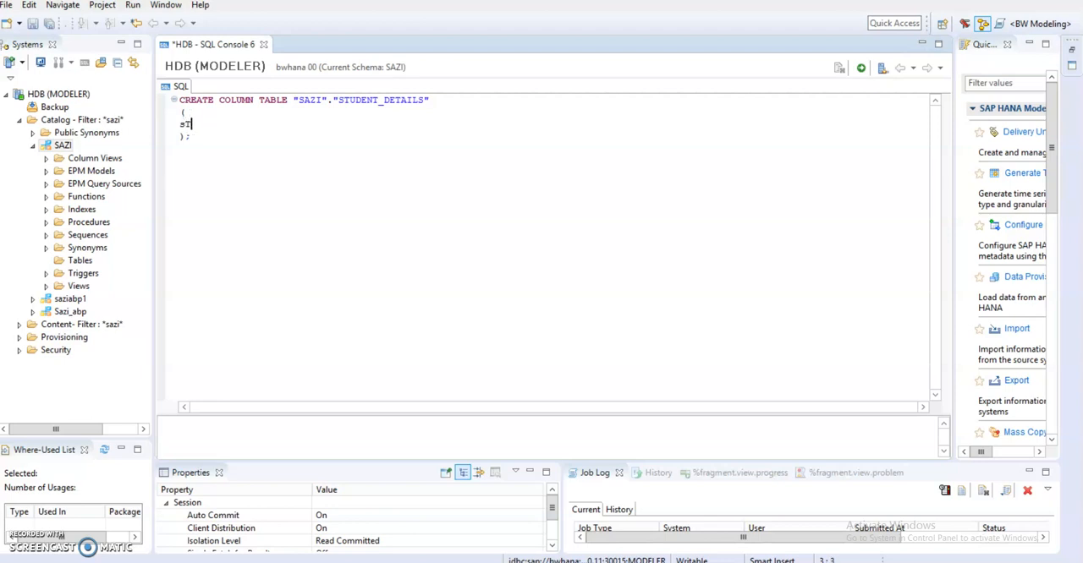
pyautogui.write('STD')
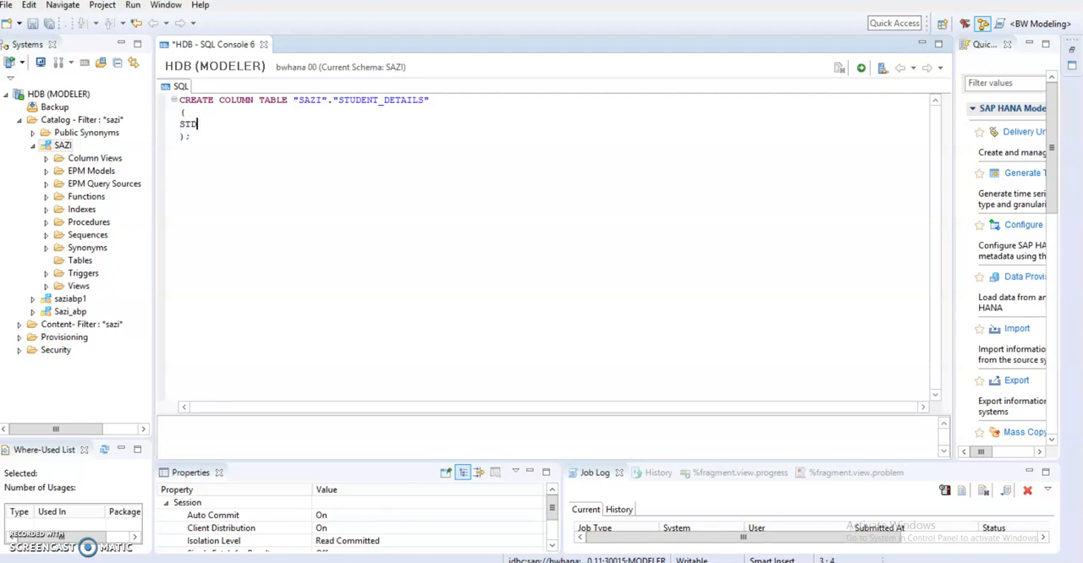
pyautogui.write('_ID')
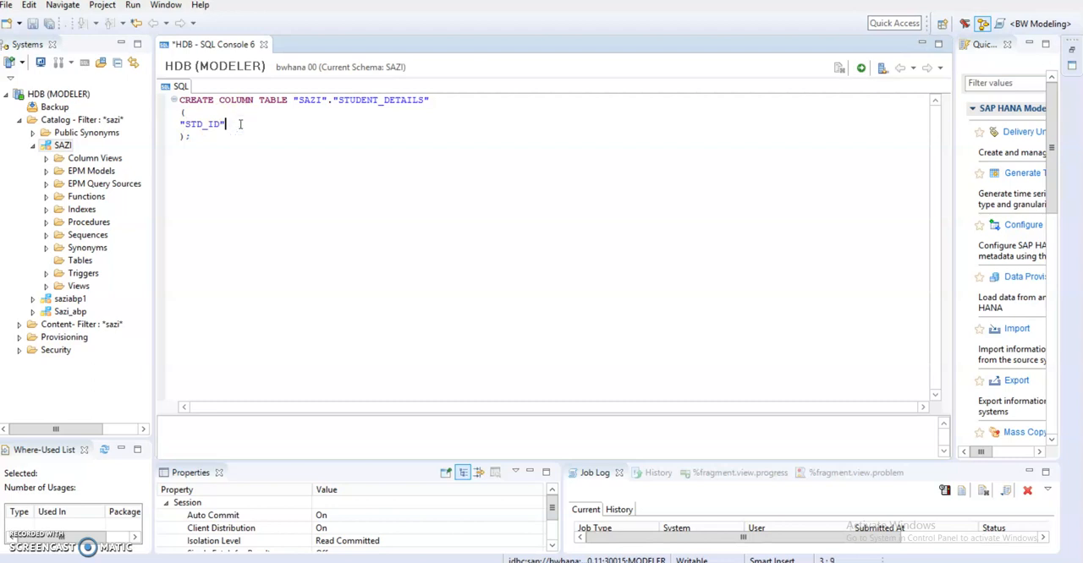
pyautogui.write('NVARCH')
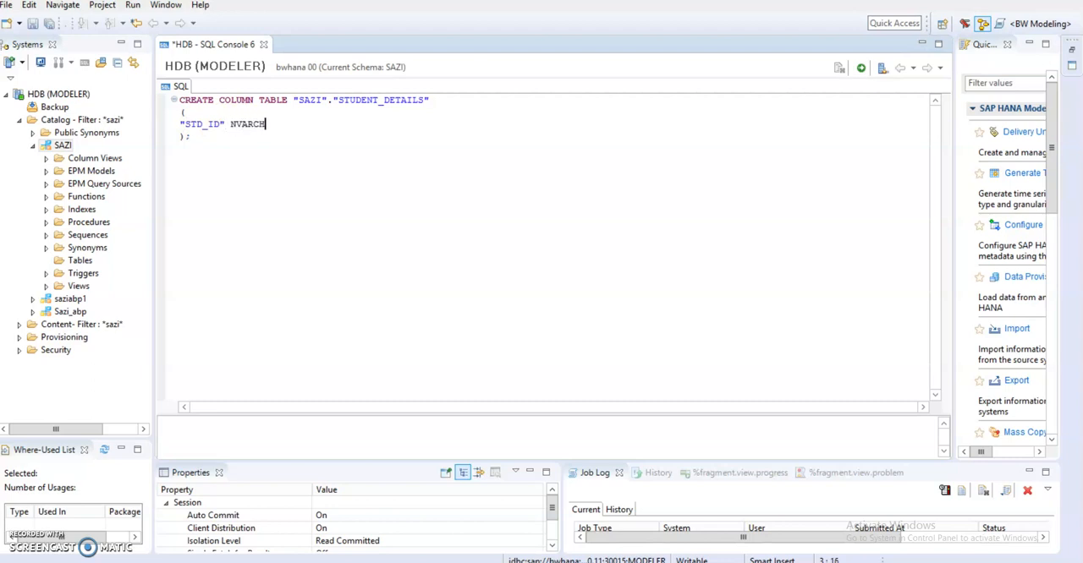
pyautogui.write('AR')
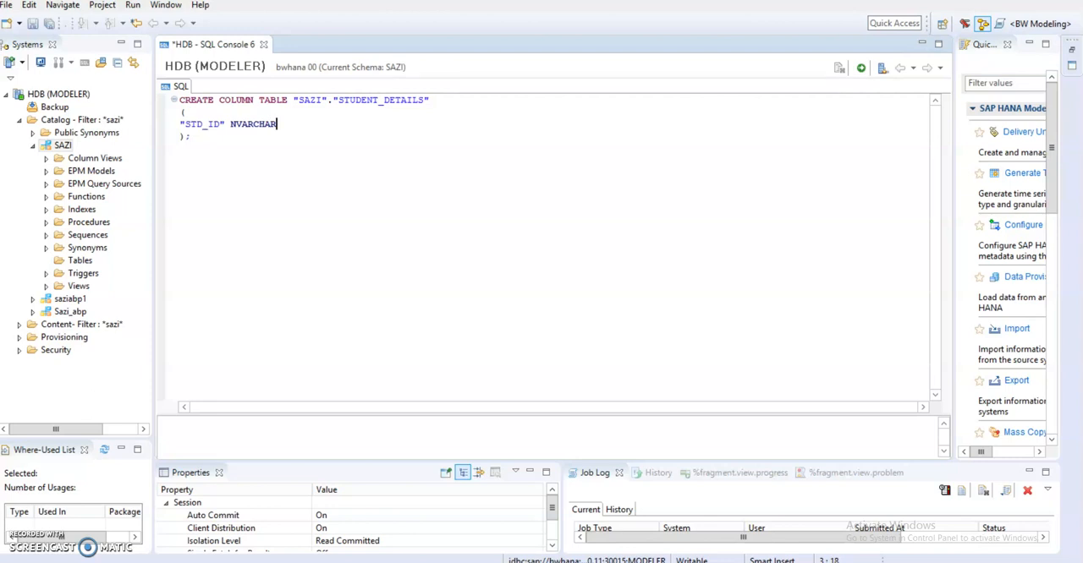
pyautogui.write('(')
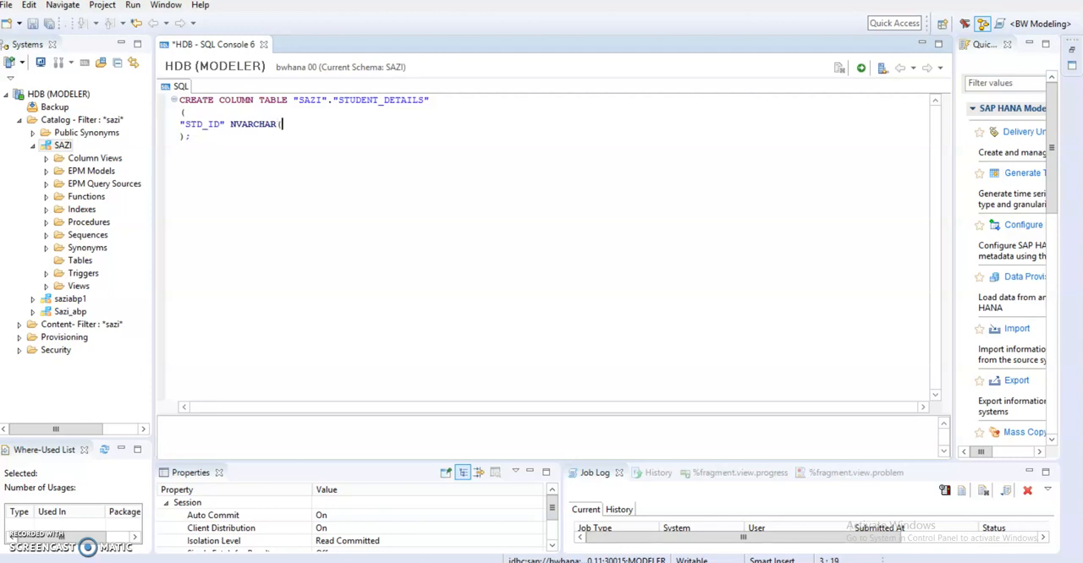
pyautogui.write('5)')
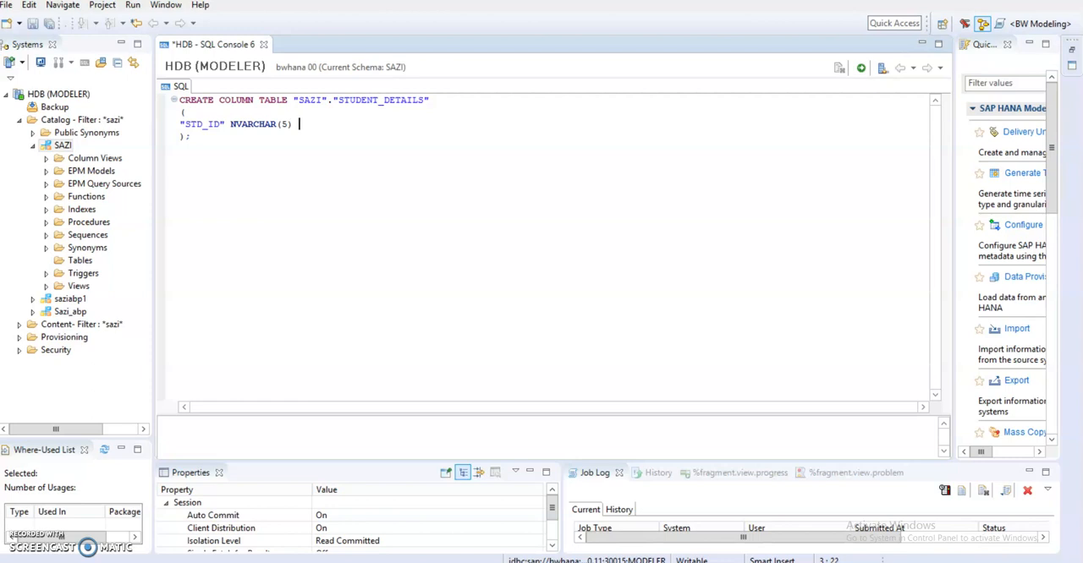
pyautogui.write('NO')
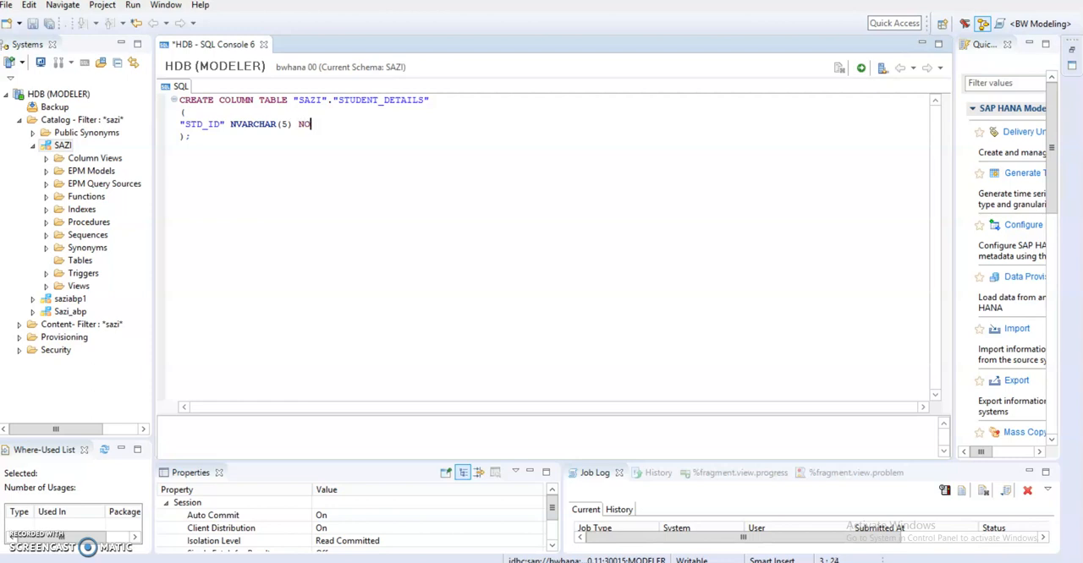
pyautogui.write('T NULL')
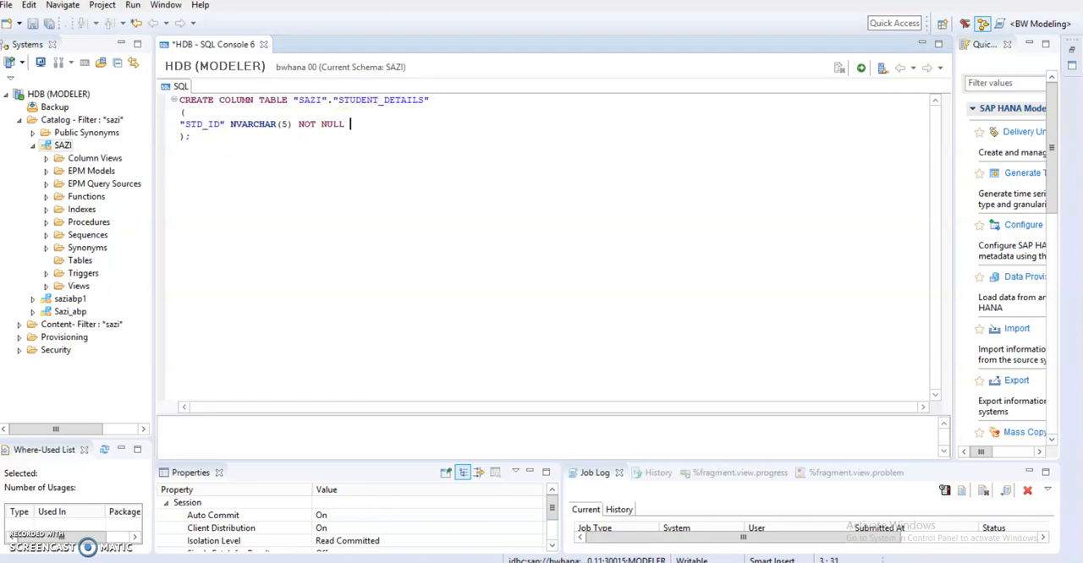
pyautogui.write('pRIM')
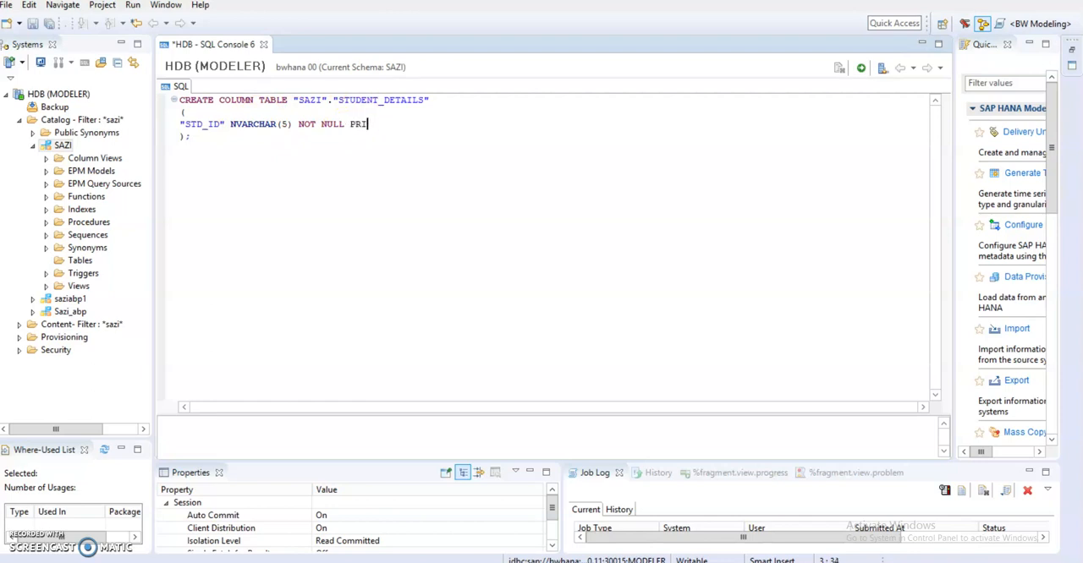
pyautogui.write('MARY KEY')
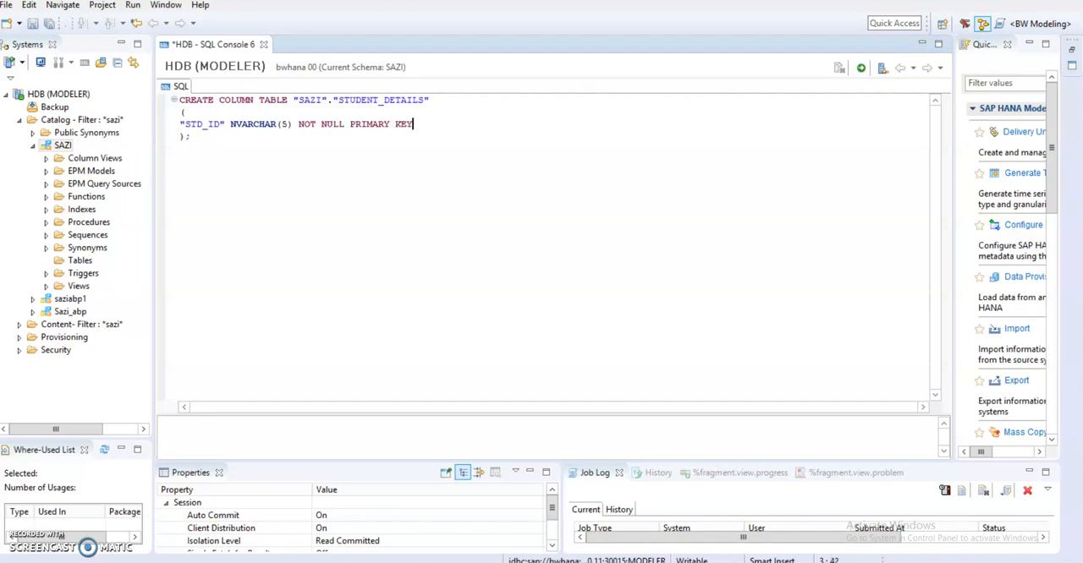
pyautogui.write(',')
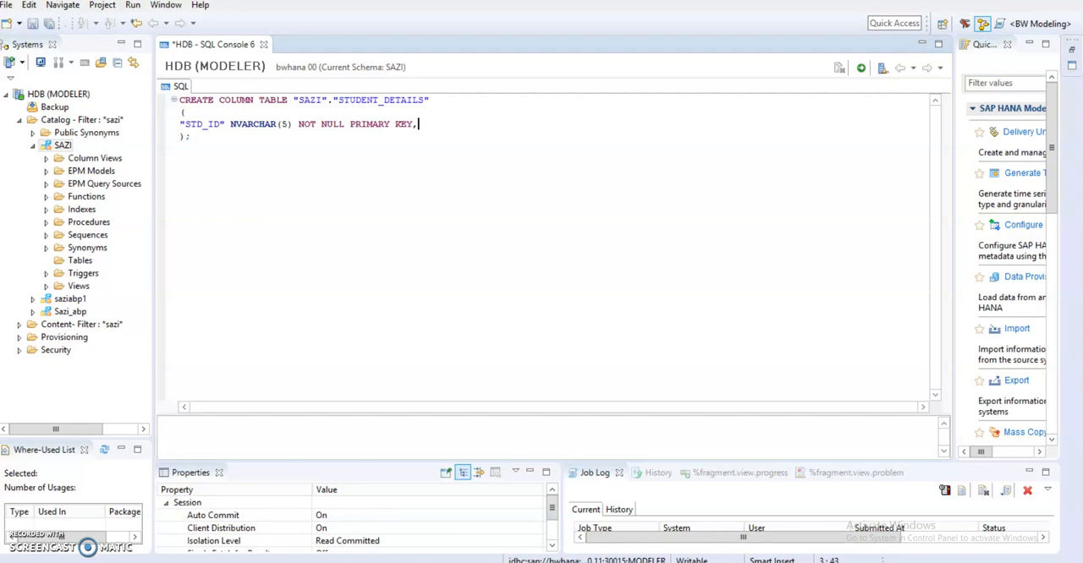
pyautogui.press('enter')
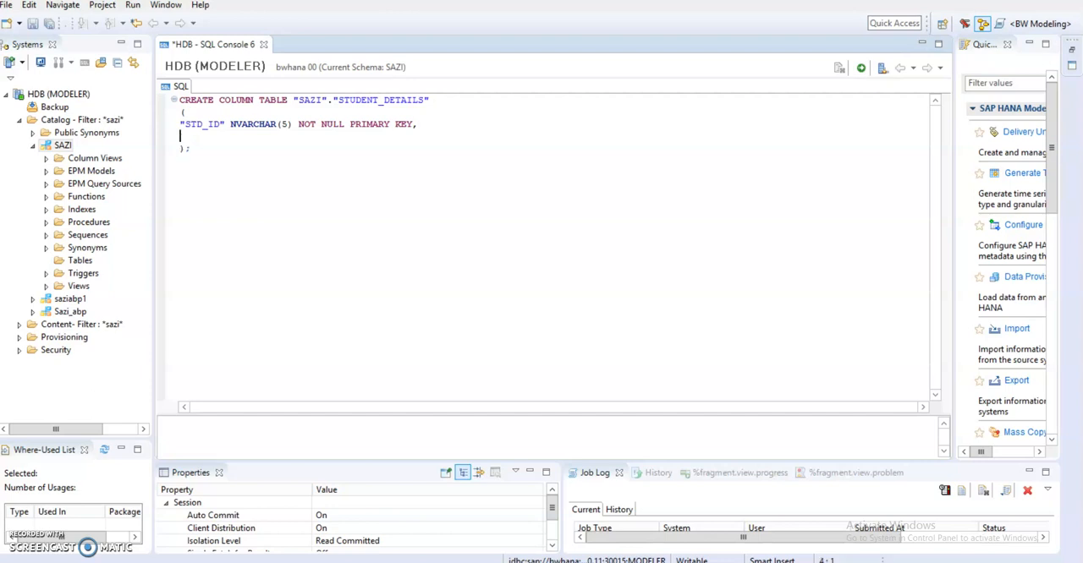
# - Add the STD_NAME column as NVARCHAR(10)
pyautogui.write('"')
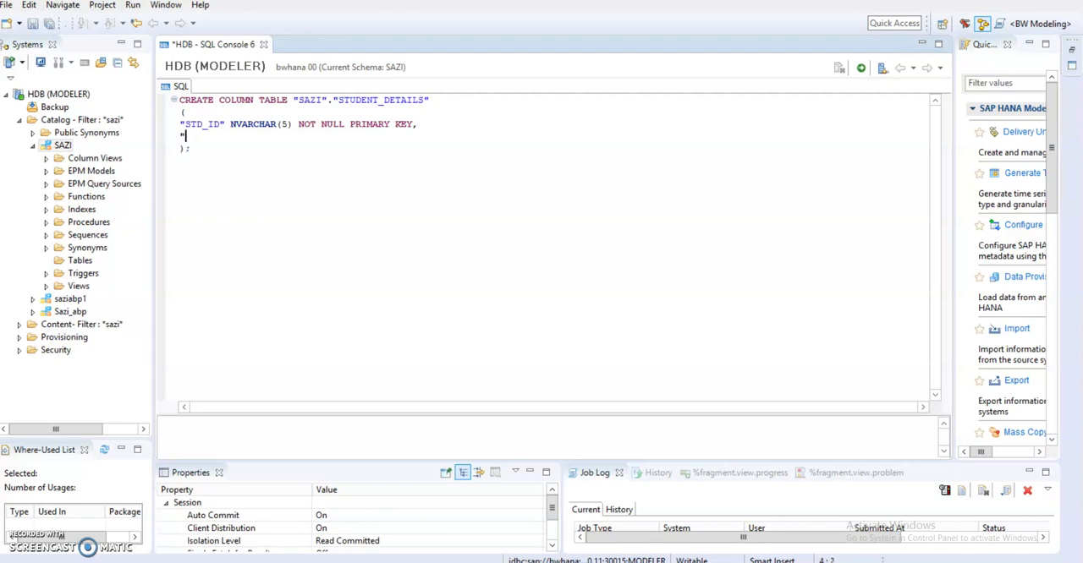
pyautogui.write('S')
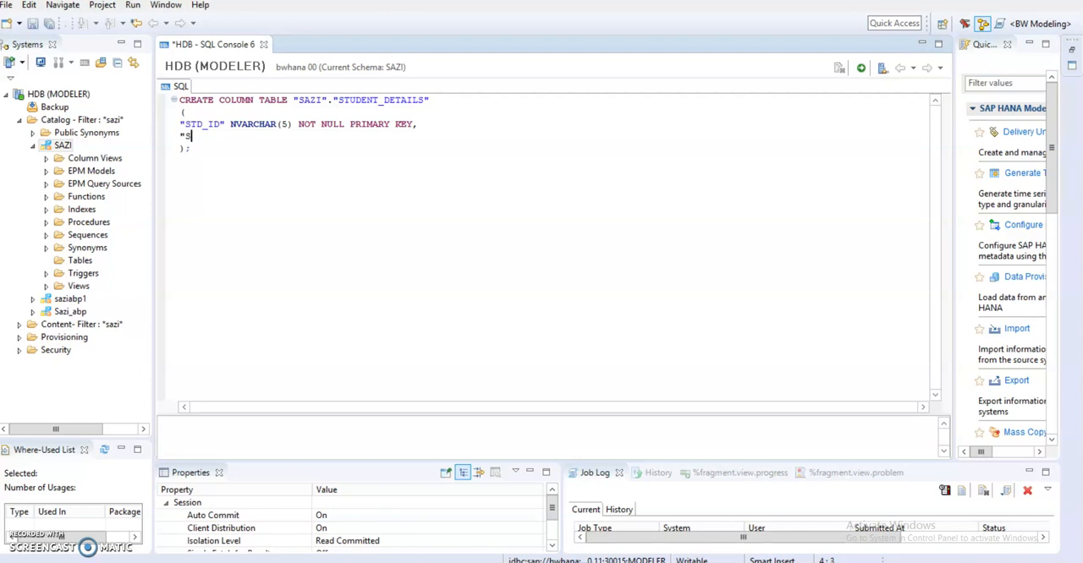
pyautogui.write('TD_')
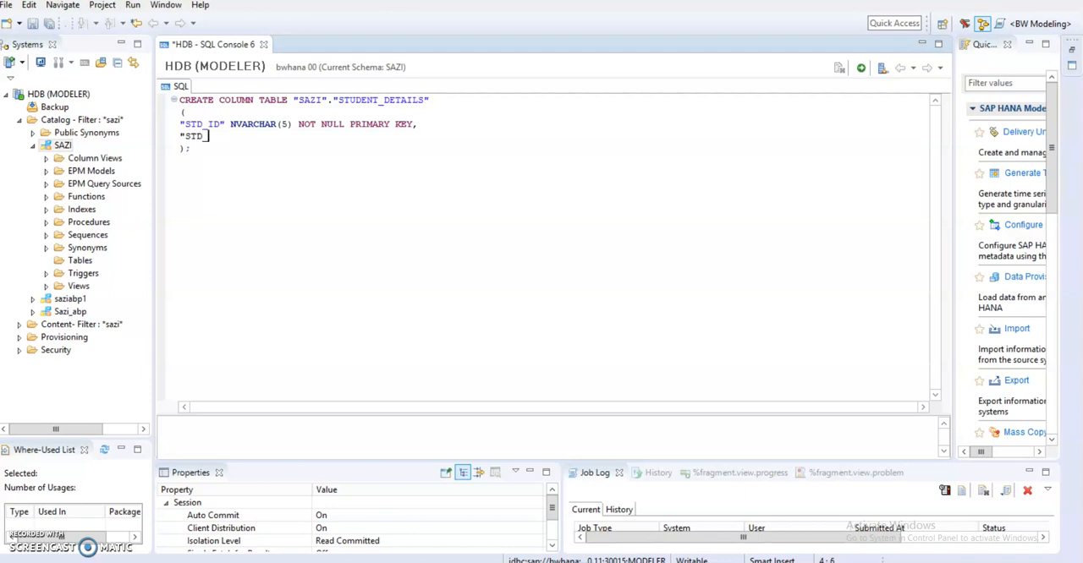
pyautogui.write('NAME')
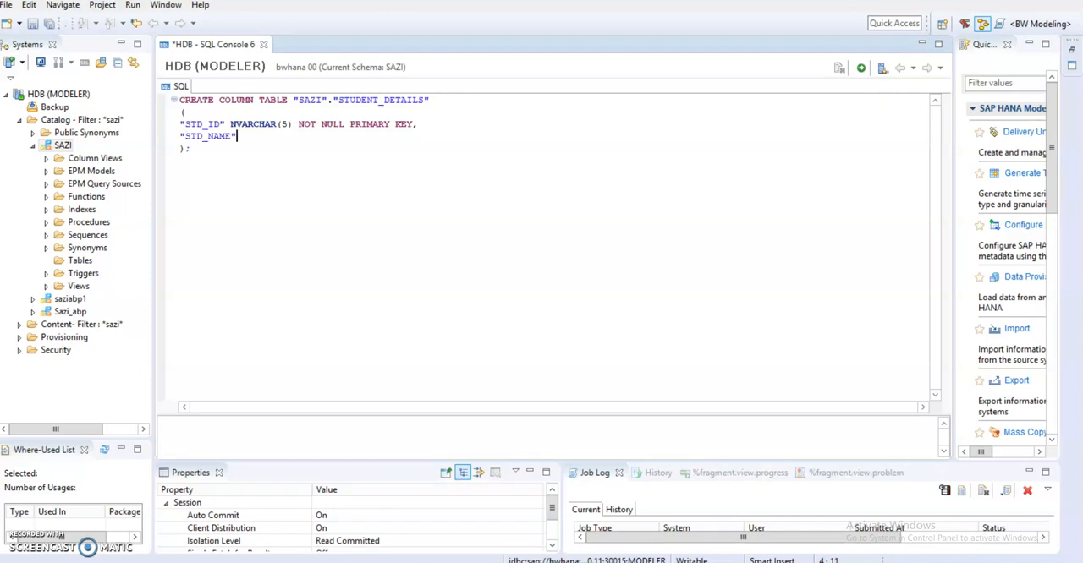
pyautogui.write('NVARCHAR(')
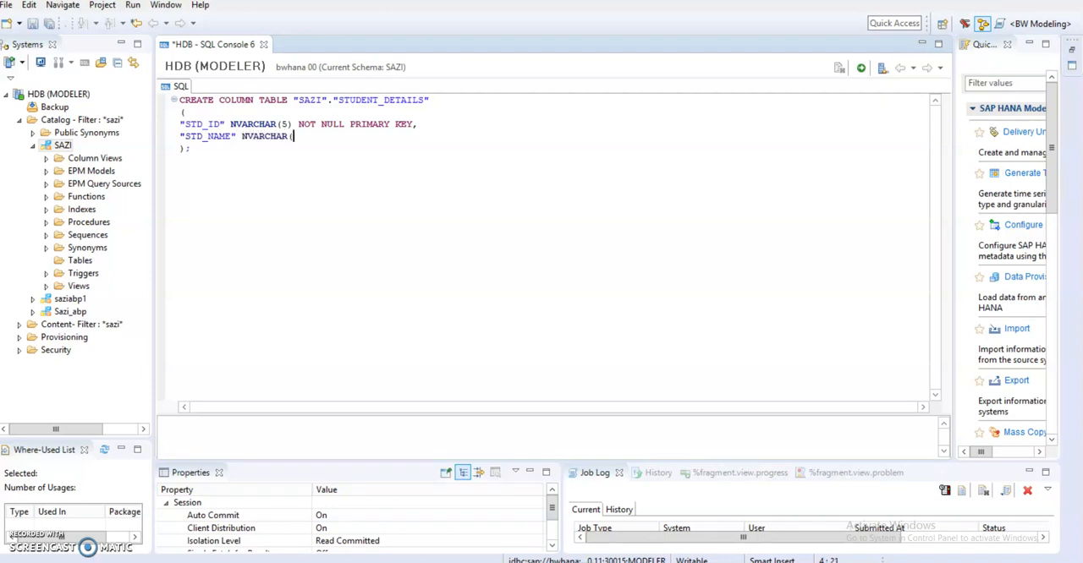
pyautogui.write('2')
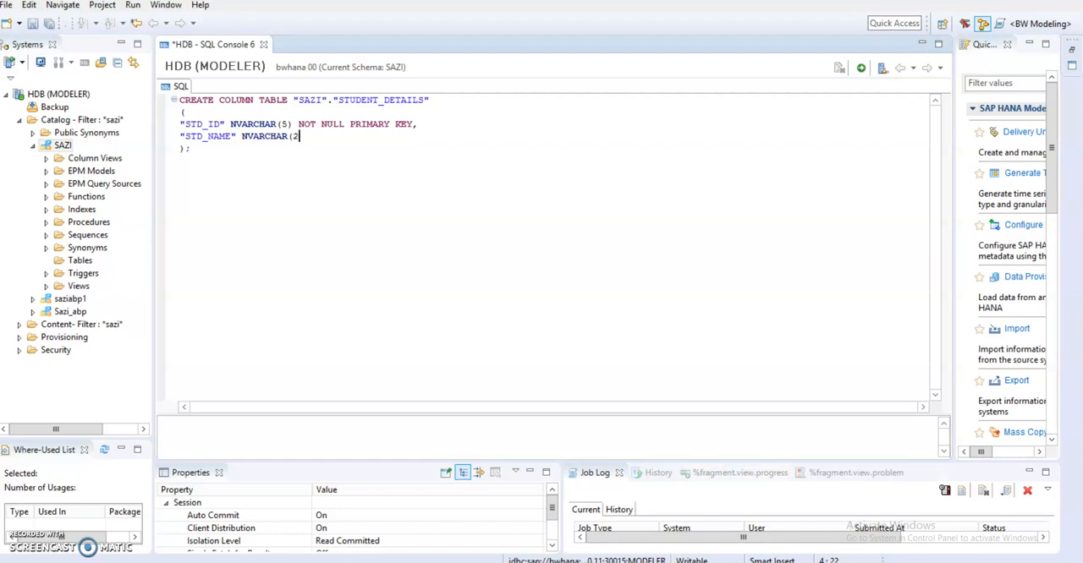
pyautogui.write('10),')
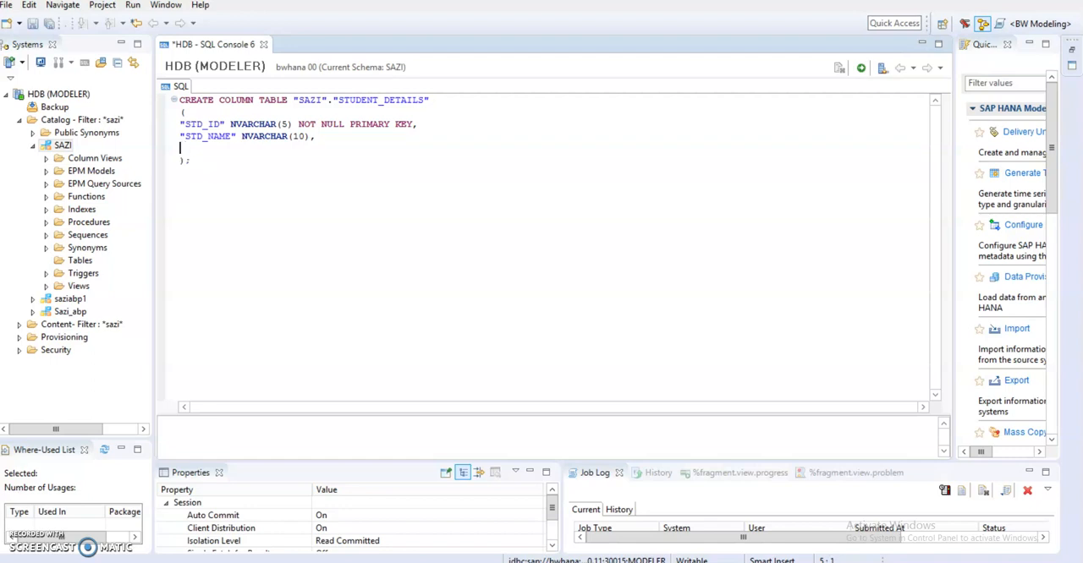
# - Add the STD_FEE column as DECIMAL(10,2)
pyautogui.write('STD_')
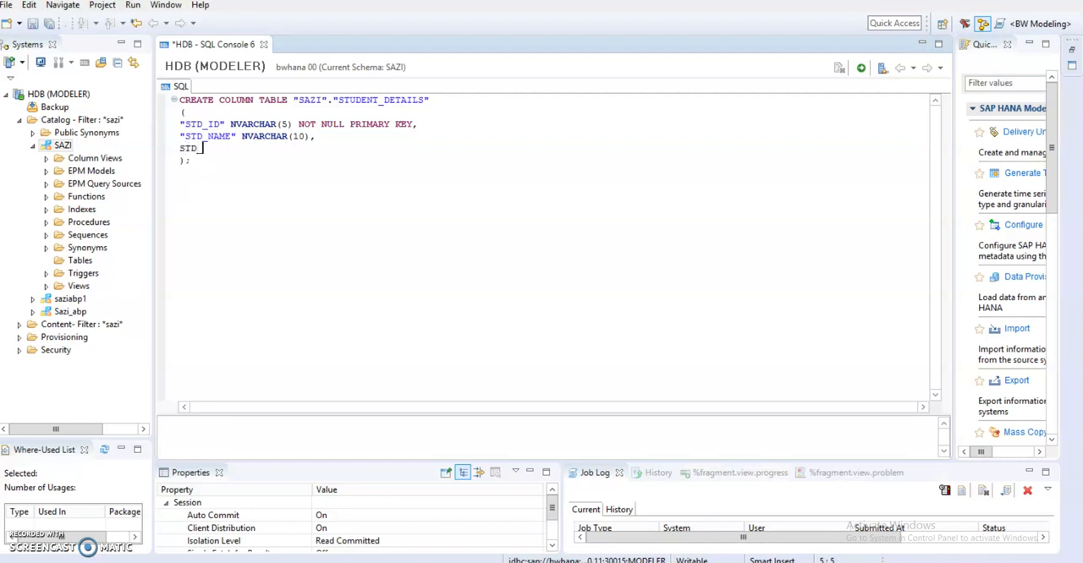
pyautogui.write('FEE')
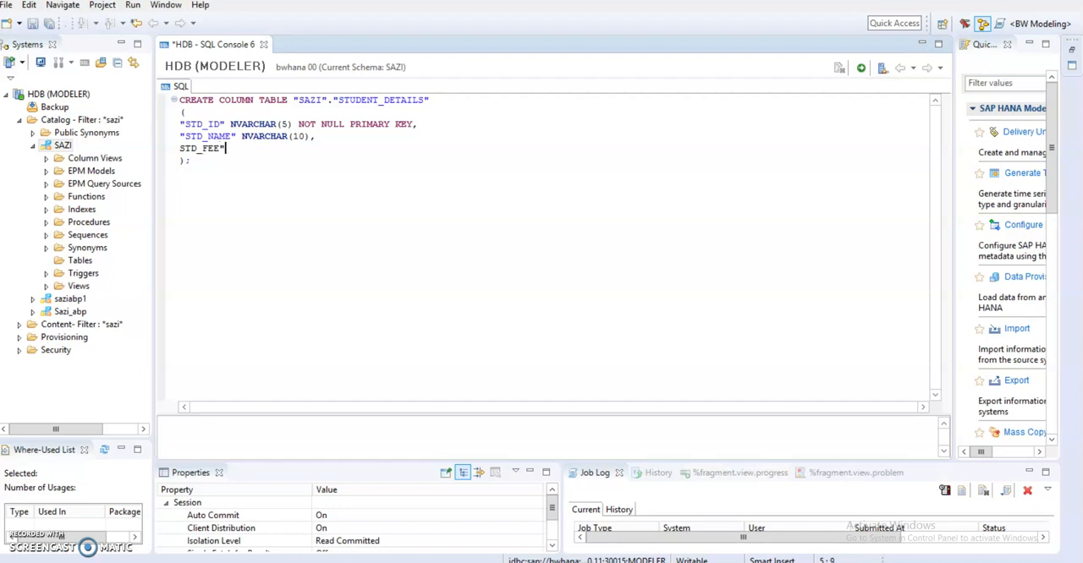
pyautogui.write('DE')
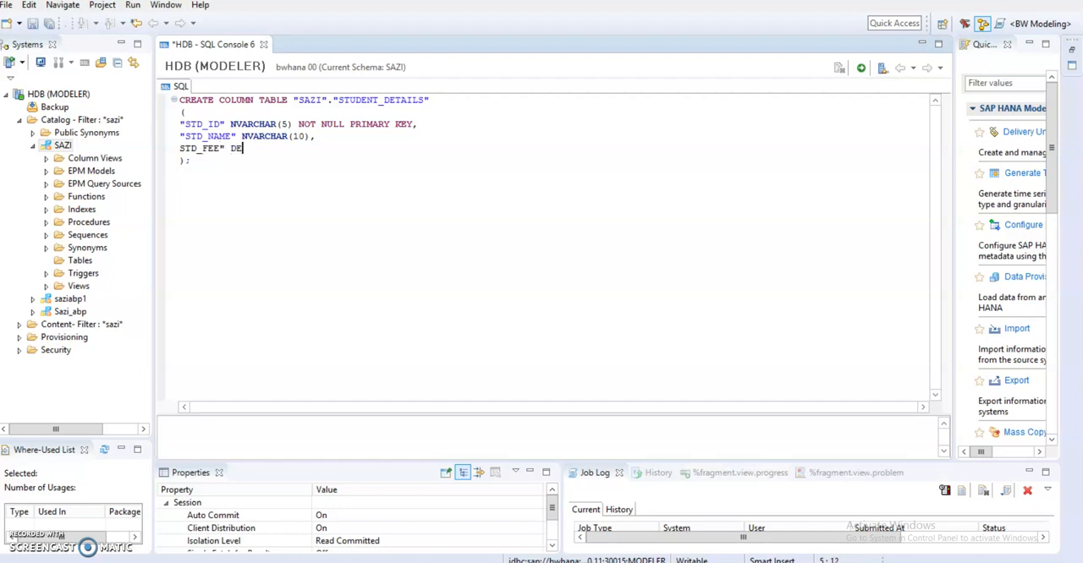
pyautogui.write('CIMAL')
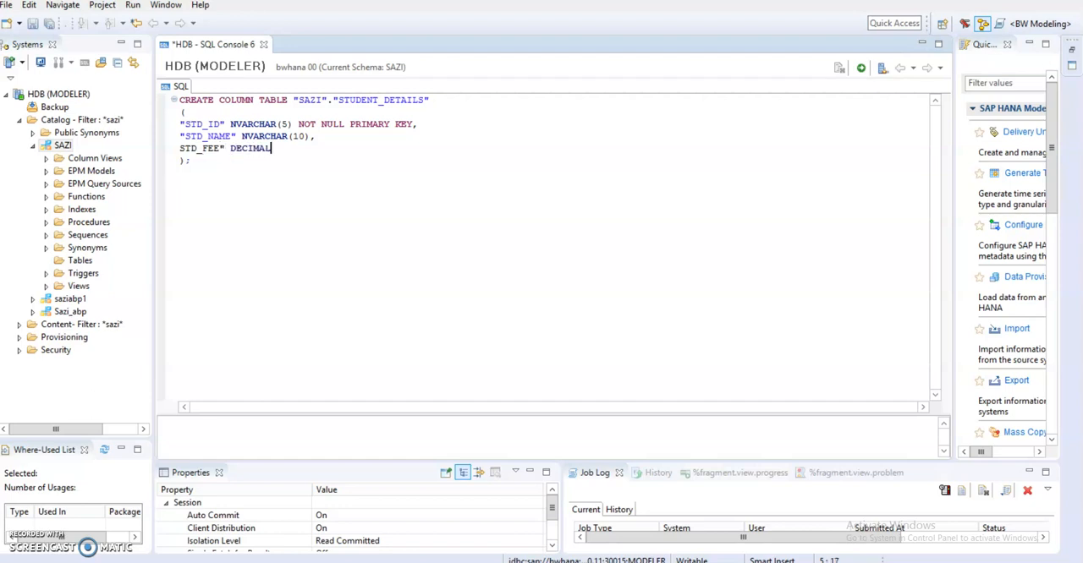
pyautogui.write('(1')
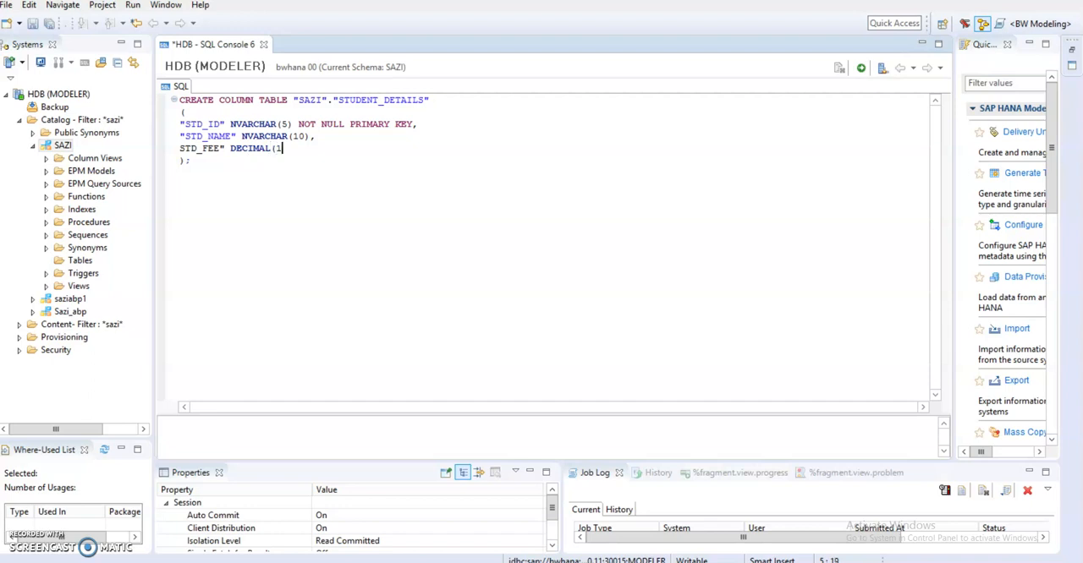
pyautogui.write('0,')
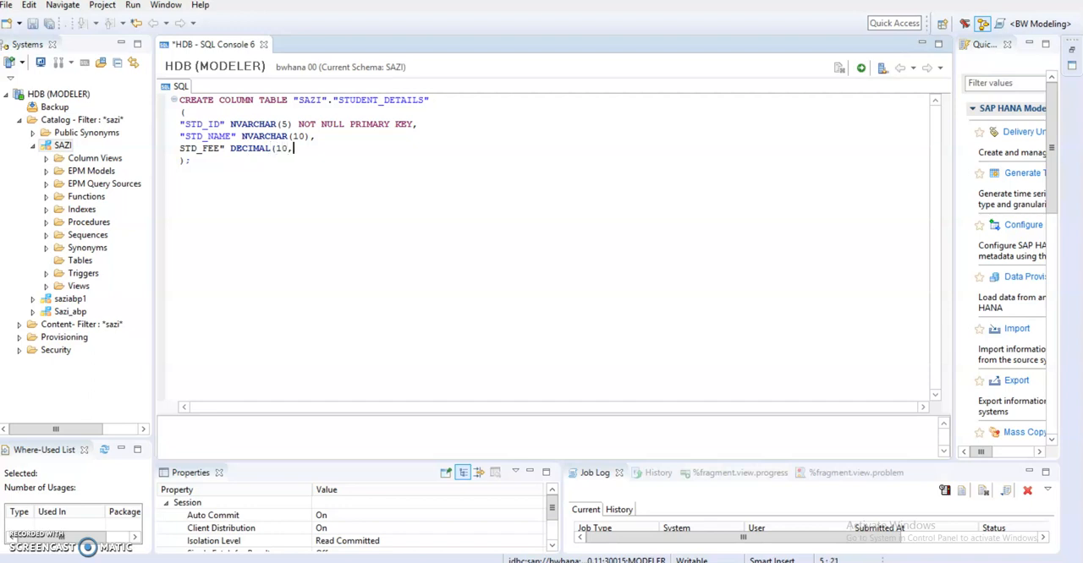
pyautogui.write('2)')
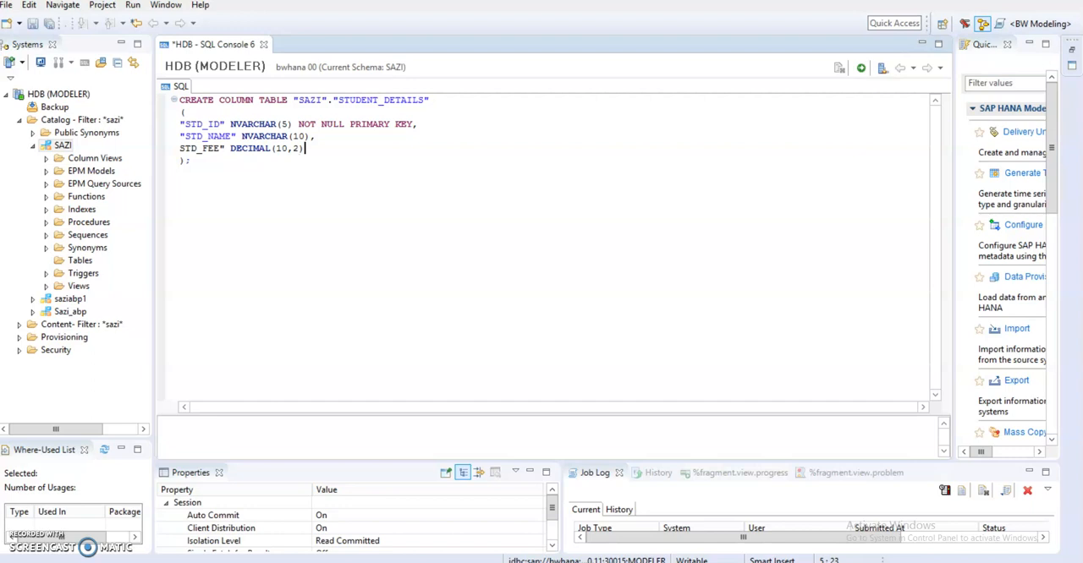
pyautogui.moveTo(839, 70)
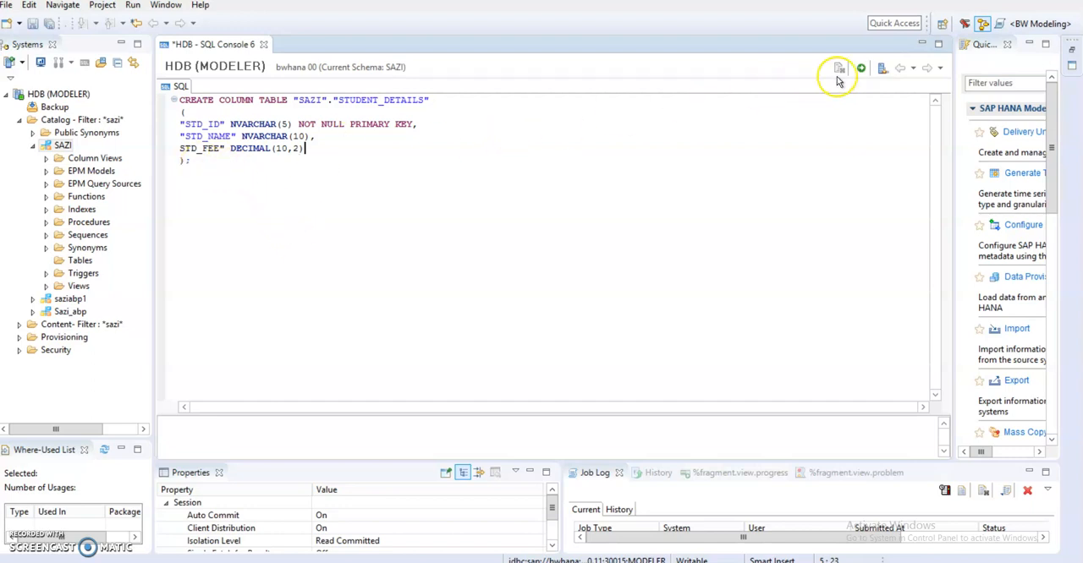
# - Run the CREATE statement, fix the missing quote before STD_FEE, and rerun it successfully
pyautogui.click(861, 68)
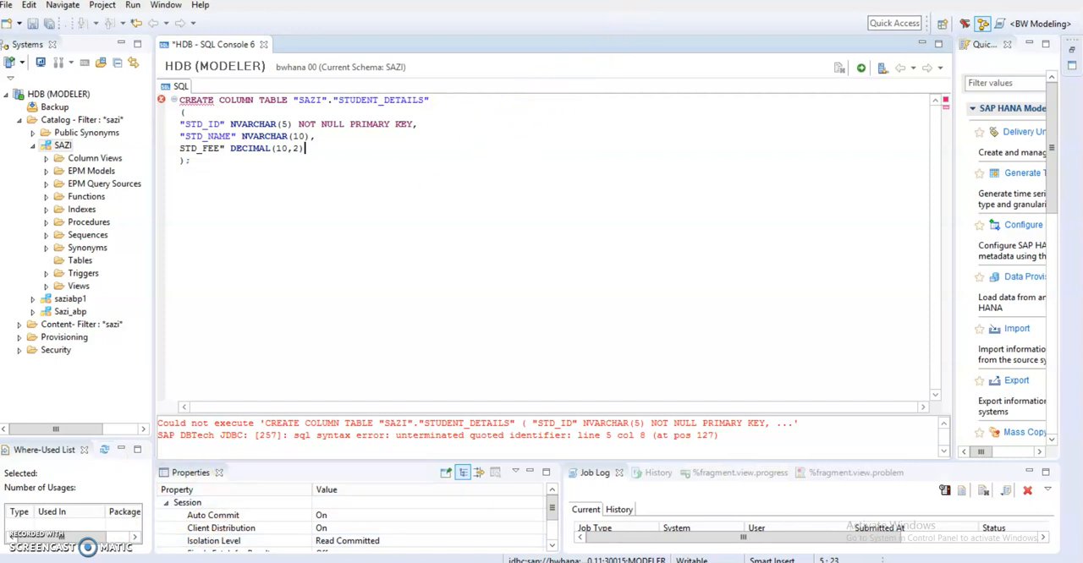
pyautogui.moveTo(322, 167)
pyautogui.write('"')
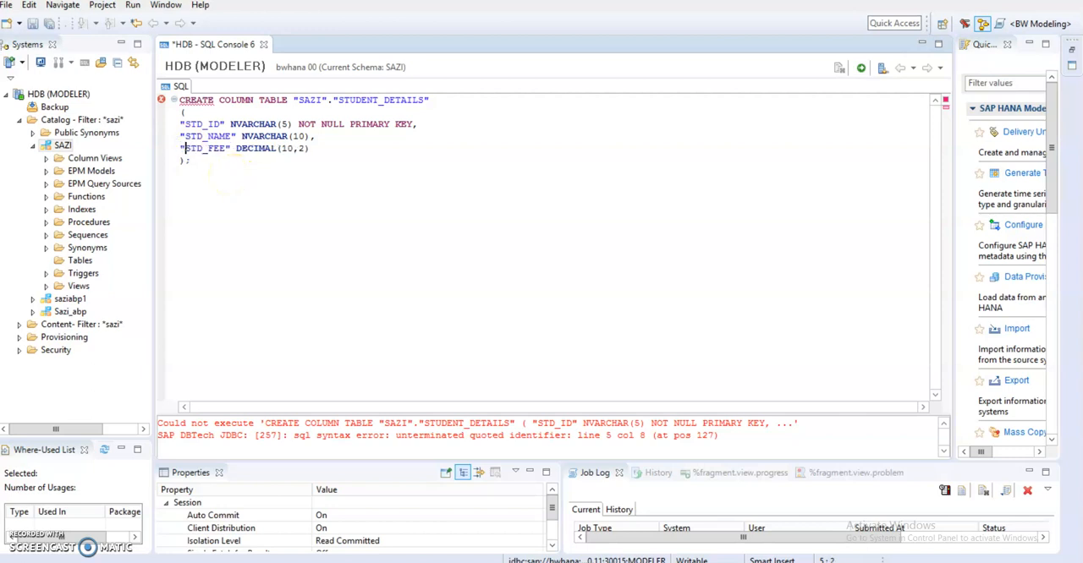
pyautogui.click(862, 67)
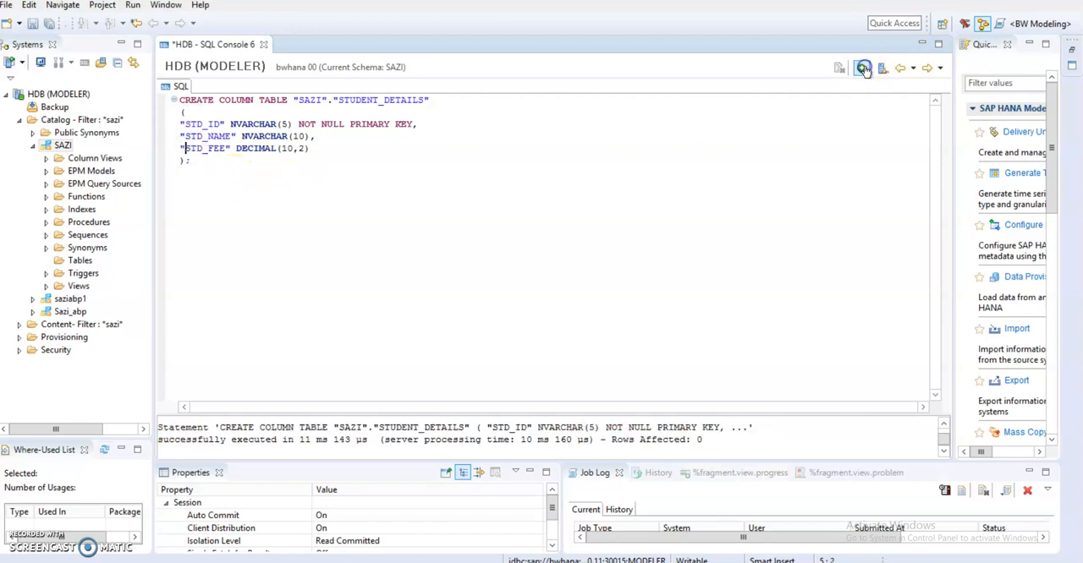
pyautogui.click(863, 68)
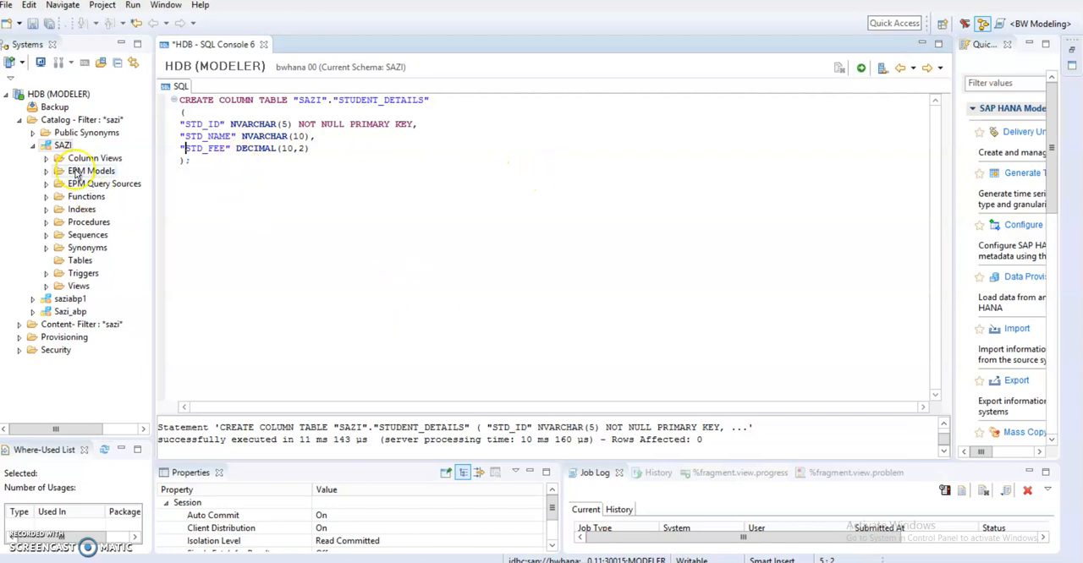
# - Open the definition of STUDENT_DETAILS from SAZI's Tables to confirm its columns
pyautogui.rightClick(63, 145)
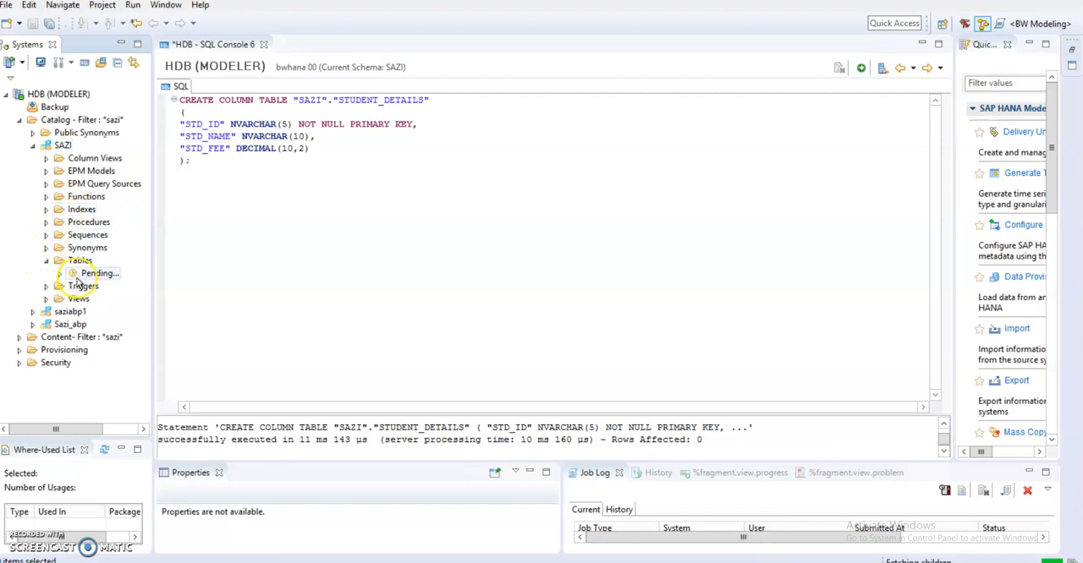
pyautogui.click(100, 272)
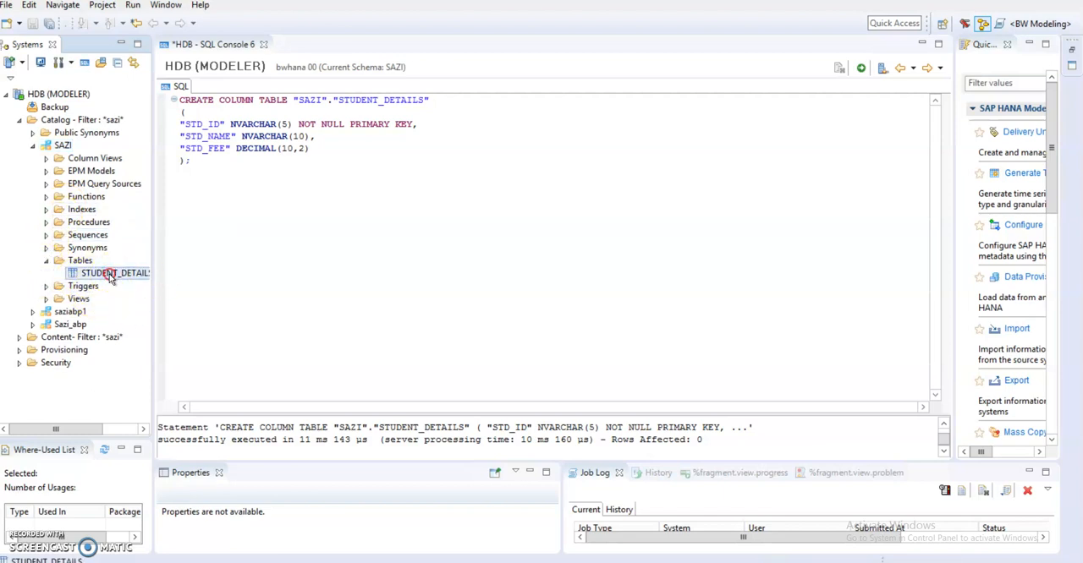
pyautogui.rightClick(114, 273)
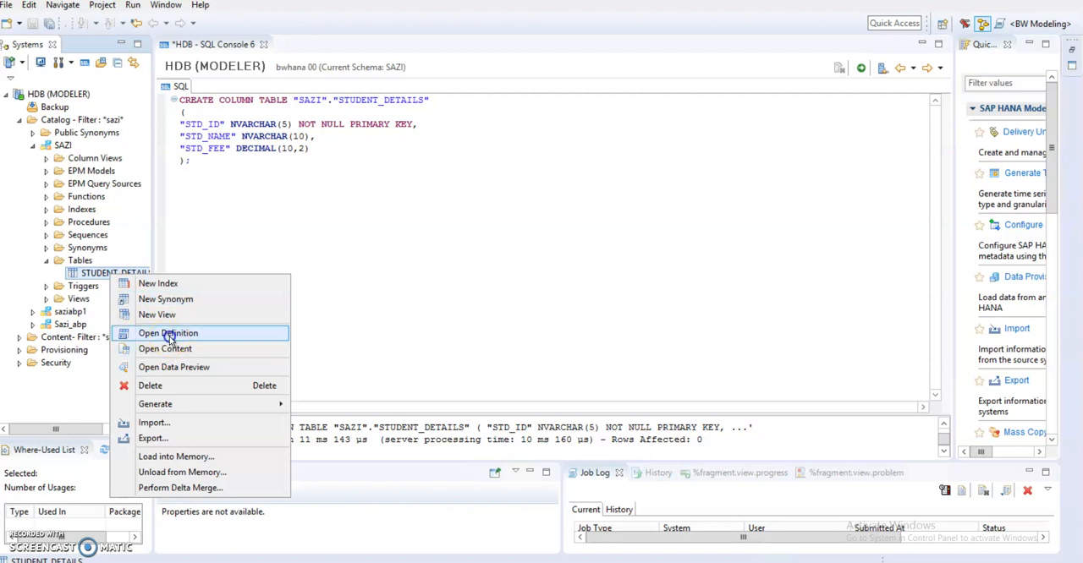
pyautogui.click(167, 332)
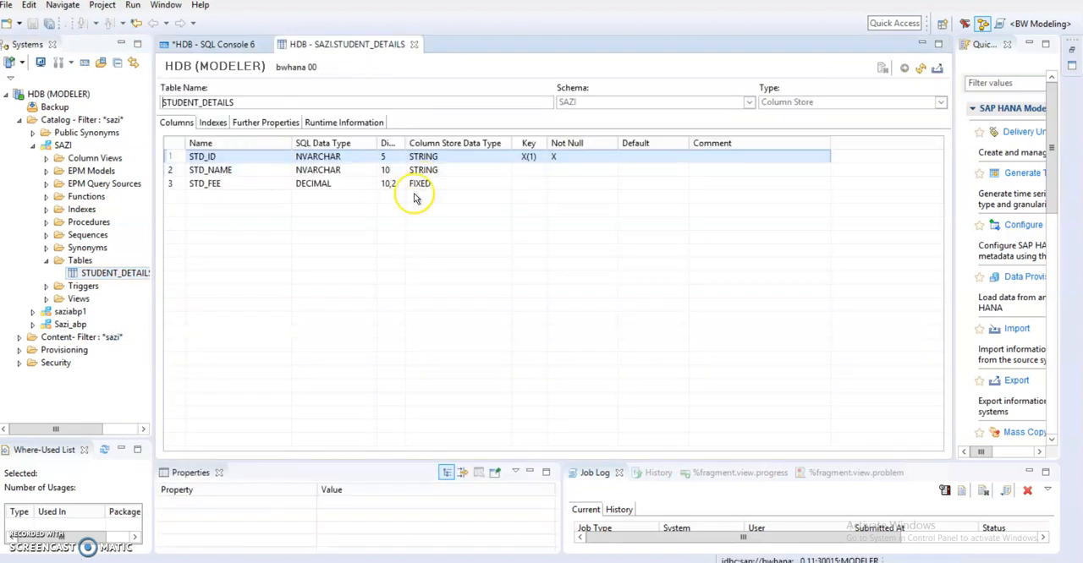
# - Switch back to SQL Console 6 and reselect the STUDENT_DETAILS table
pyautogui.click(211, 44)
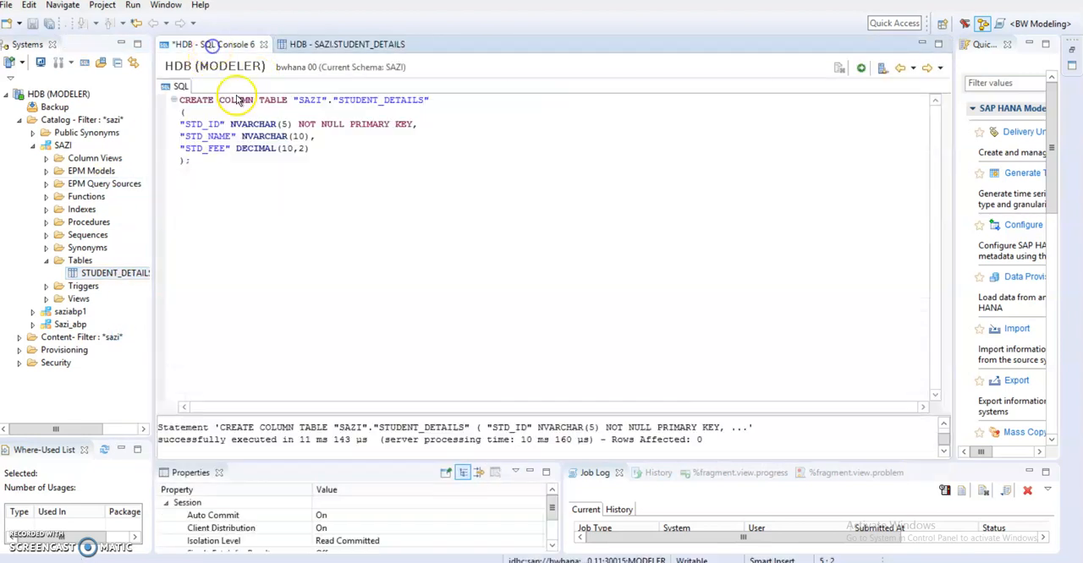
pyautogui.rightClick(116, 273)
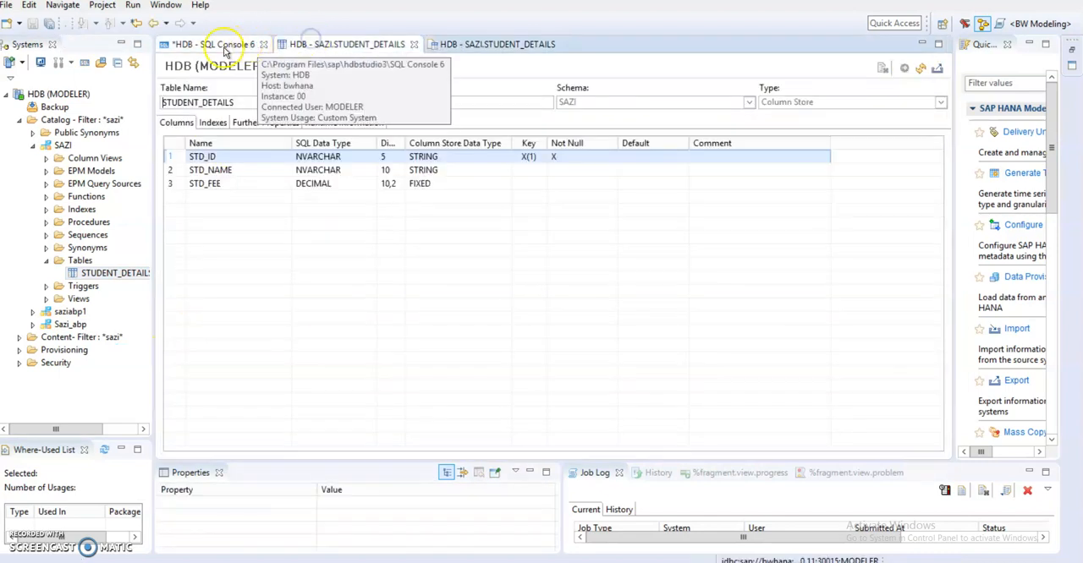
pyautogui.click(214, 44)
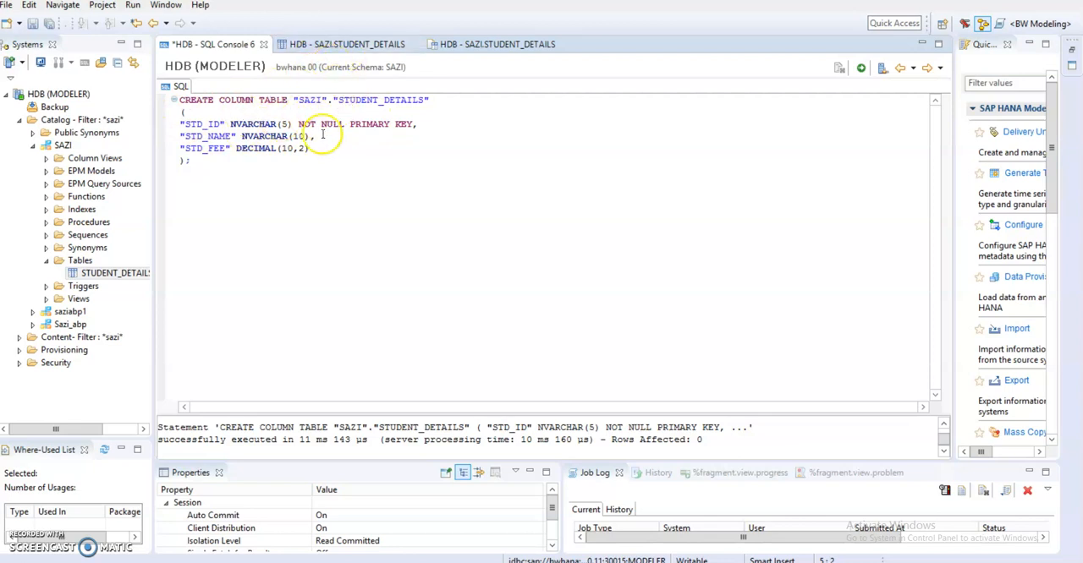
pyautogui.moveTo(106, 288)
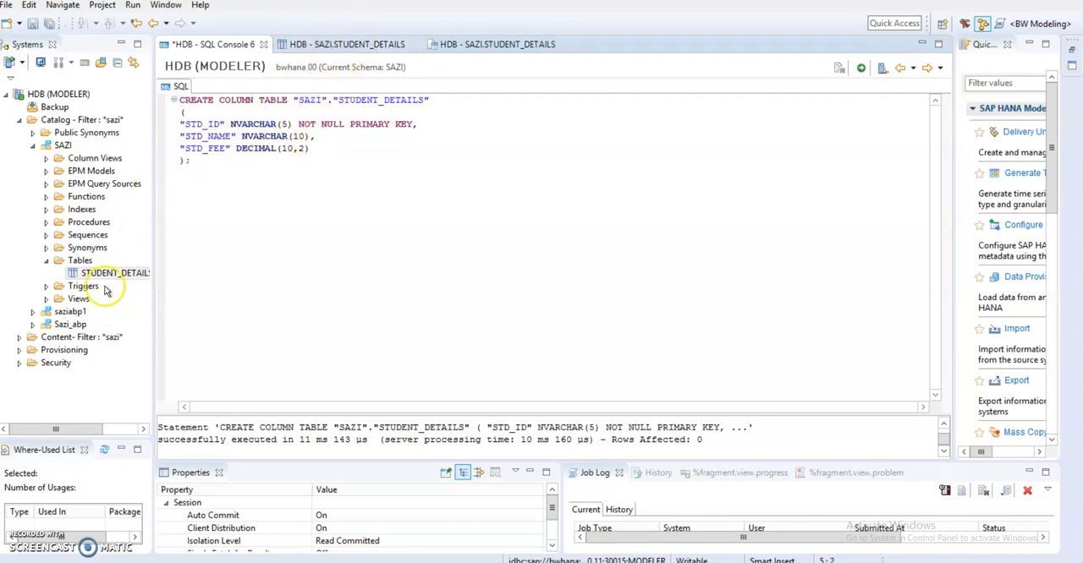
pyautogui.click(115, 273)
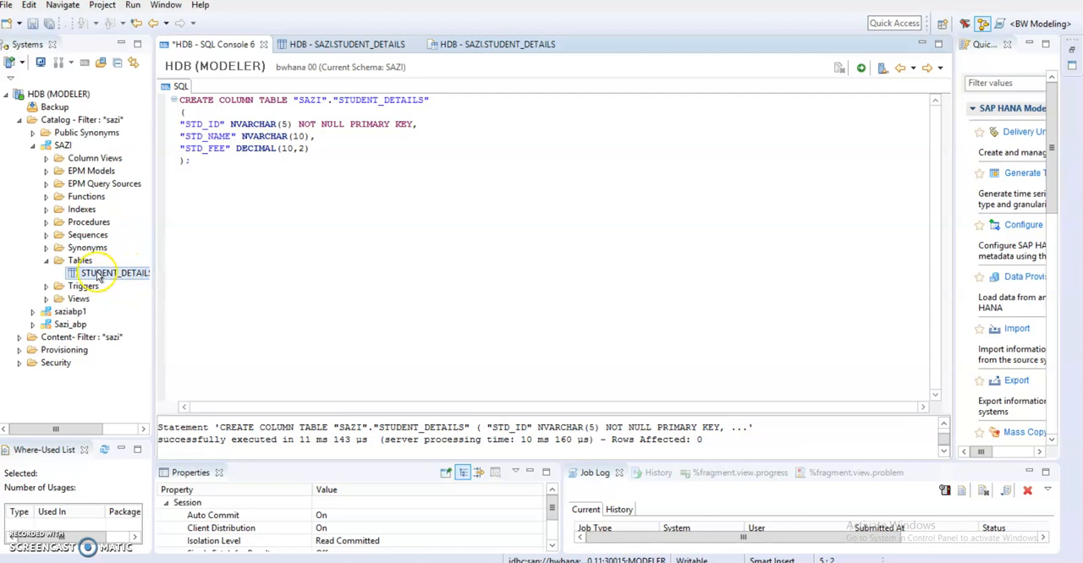
# - Generate an INSERT statement for STUDENT_DETAILS in a new SQL console
pyautogui.rightClick(114, 273)
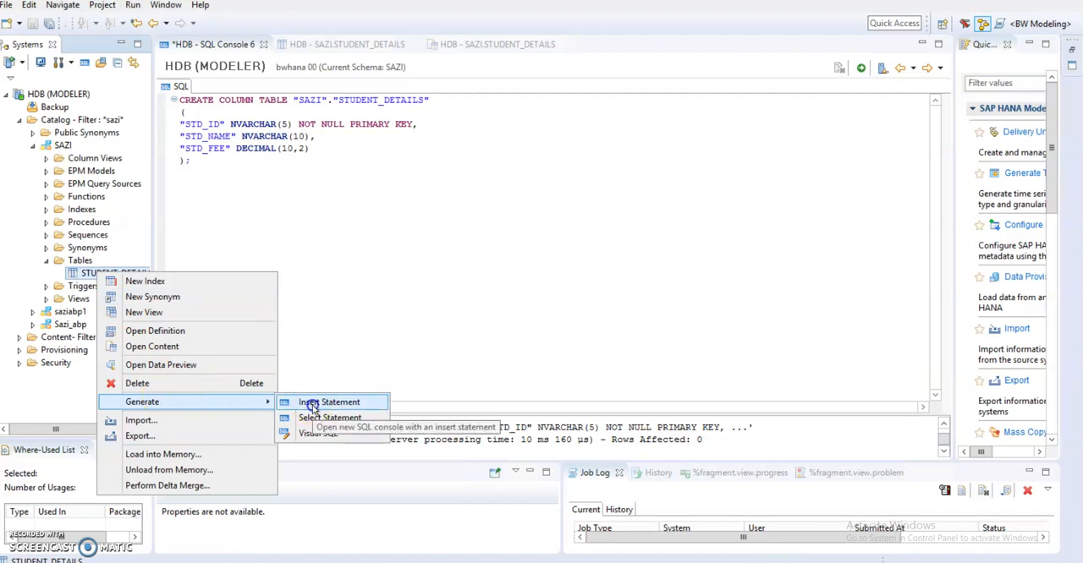
pyautogui.click(330, 402)
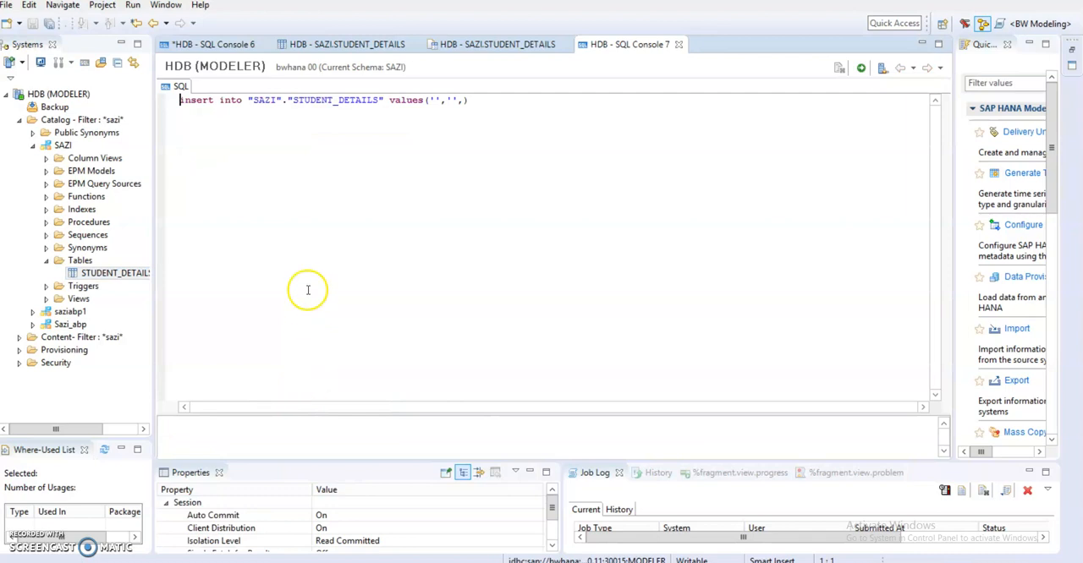
pyautogui.click(434, 100)
pyautogui.write('1')
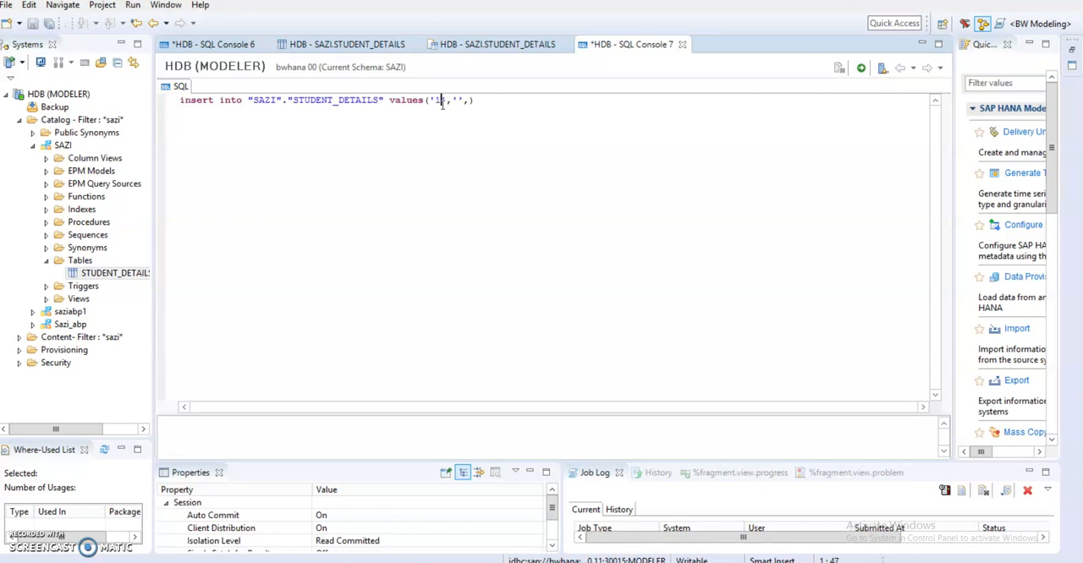
# - Fill in the insert values '1001', 'SACHIN' and 3000.00
pyautogui.write('001')
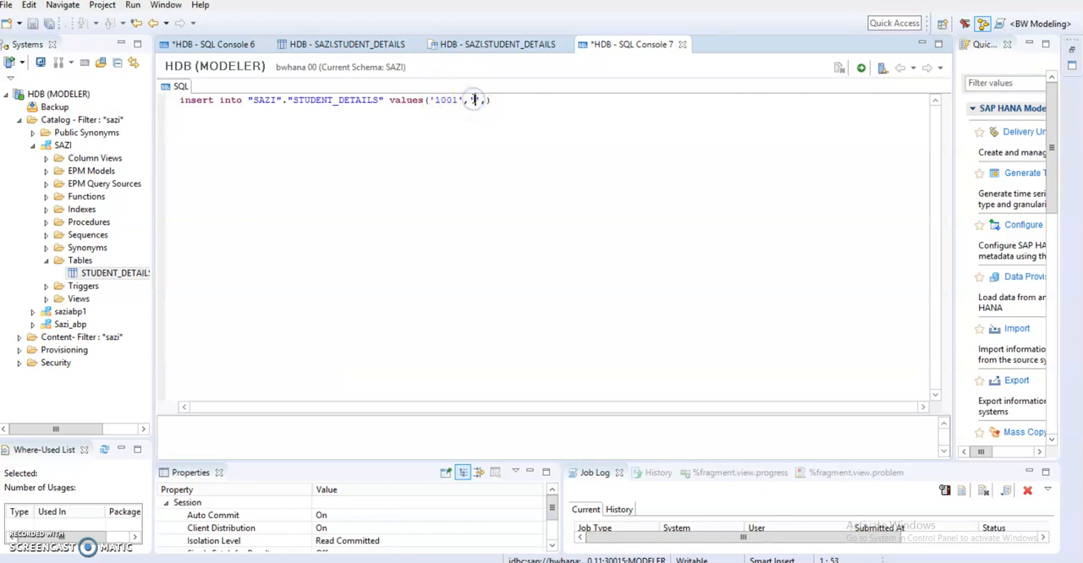
pyautogui.write('sACHI')
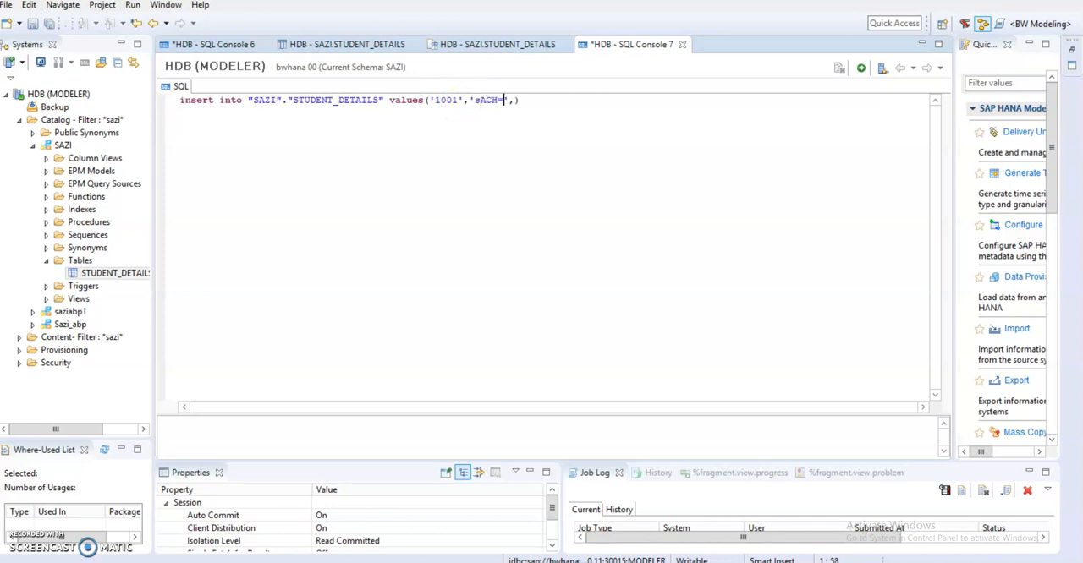
pyautogui.press('BackSpace')
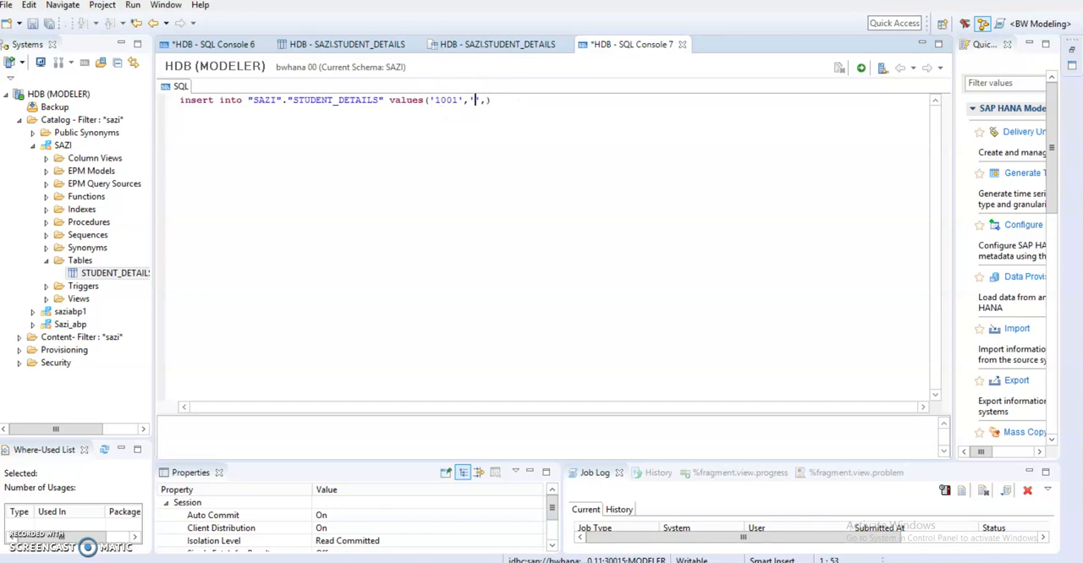
pyautogui.write('SACHIN')
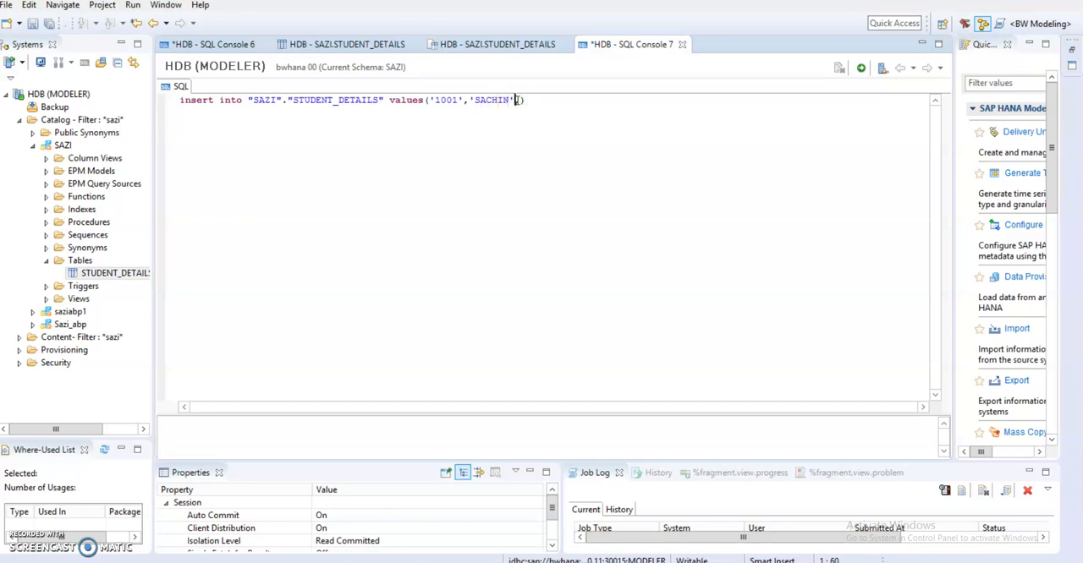
pyautogui.write(',3')
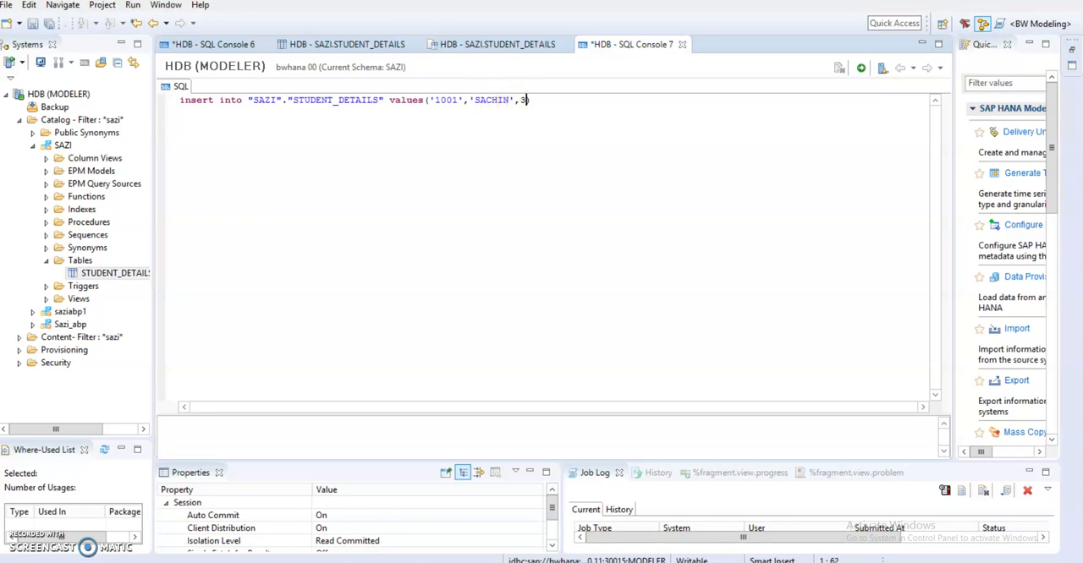
pyautogui.write('000')
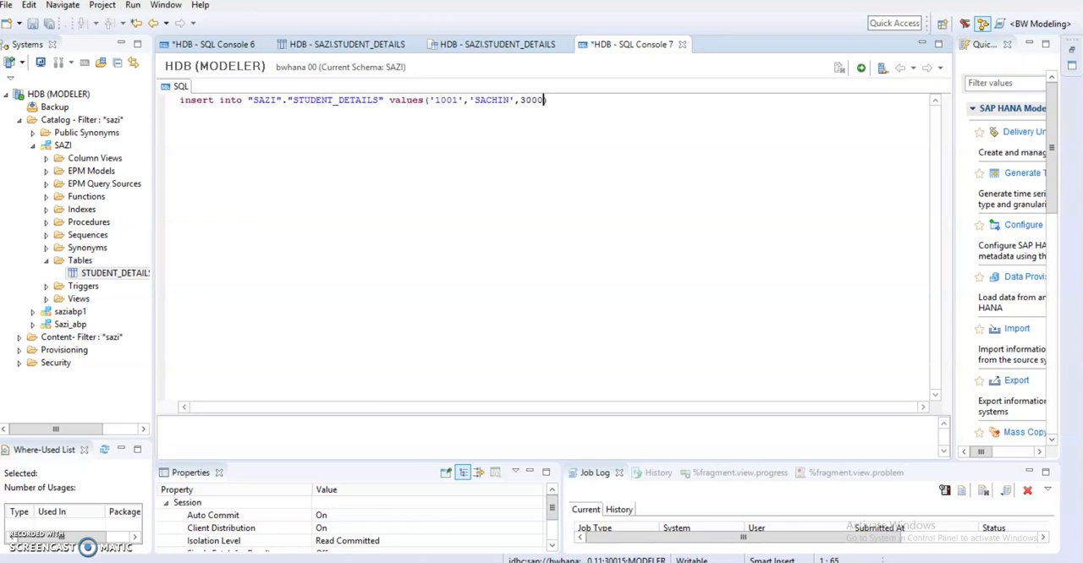
pyautogui.write('.00)')
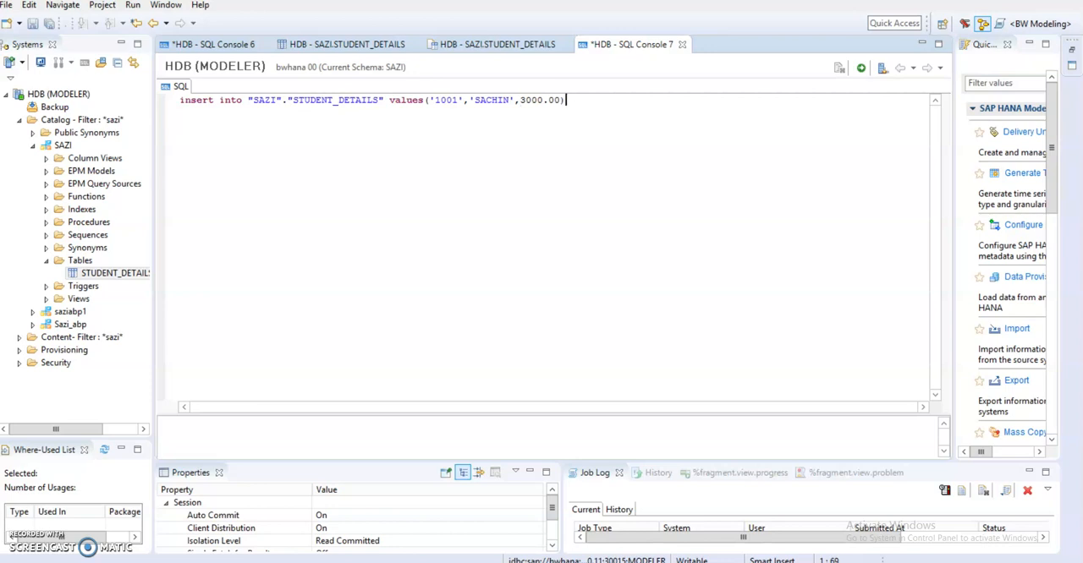
pyautogui.write("'")
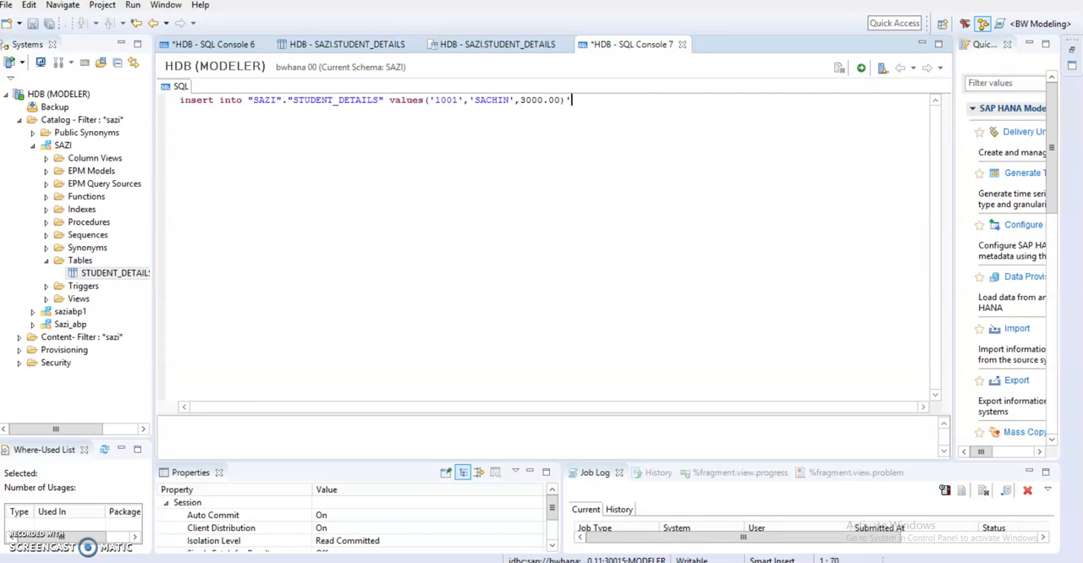
pyautogui.write(';')
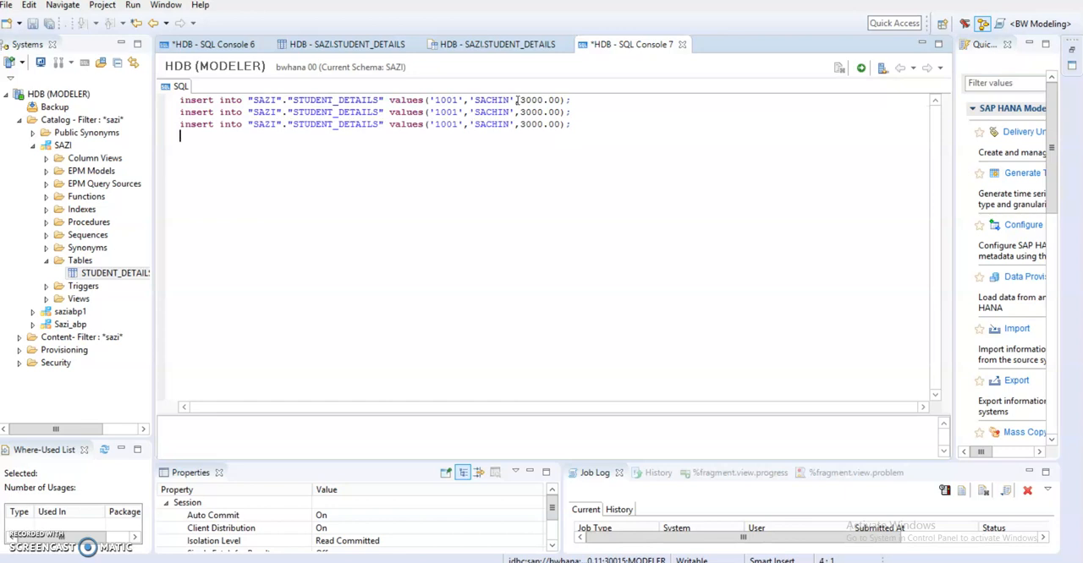
# - Type the insert statements for IDs 1002–1004 and 100, then select all five
pyautogui.write('insert into "SAZI"."STUDENT_DETAILS" values(\'1001\',\'SACHIN\',3000.00);')
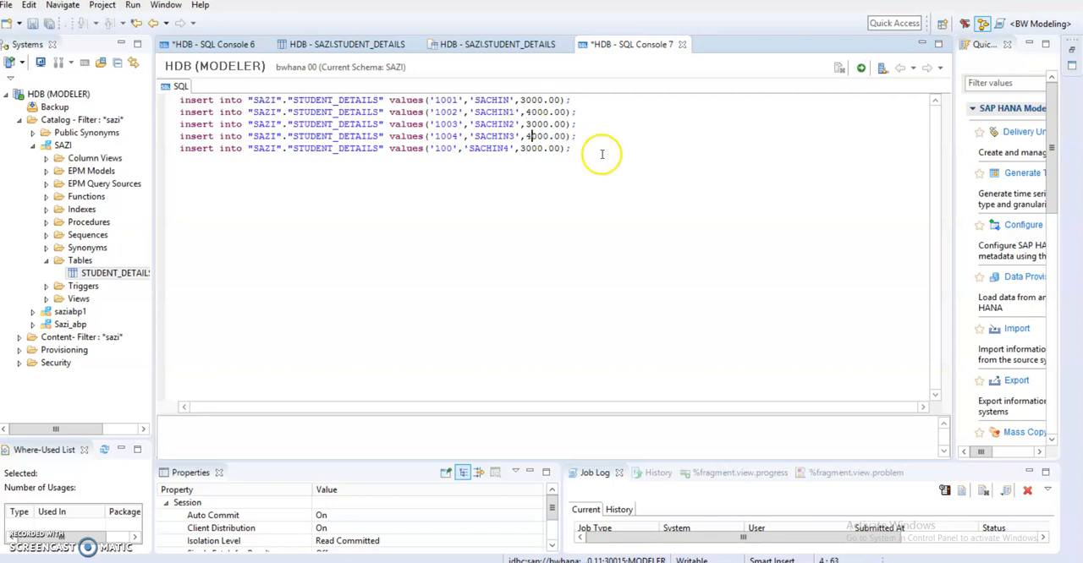
pyautogui.press('ctrl+a')
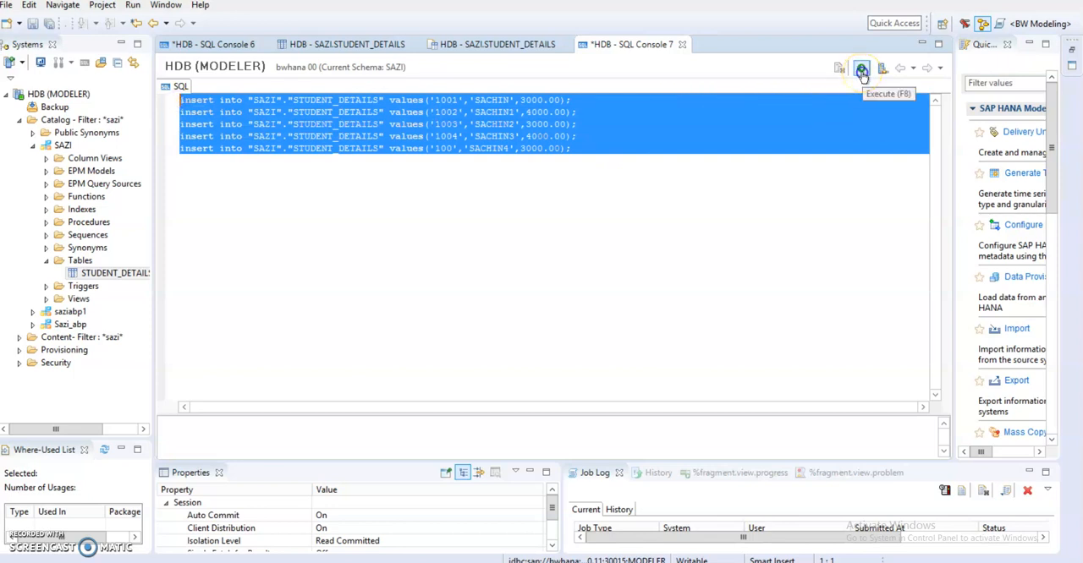
# - Run the five INSERT statements, refresh the Tables folder, and bring up STUDENT_DETAILS' actions
pyautogui.click(862, 68)
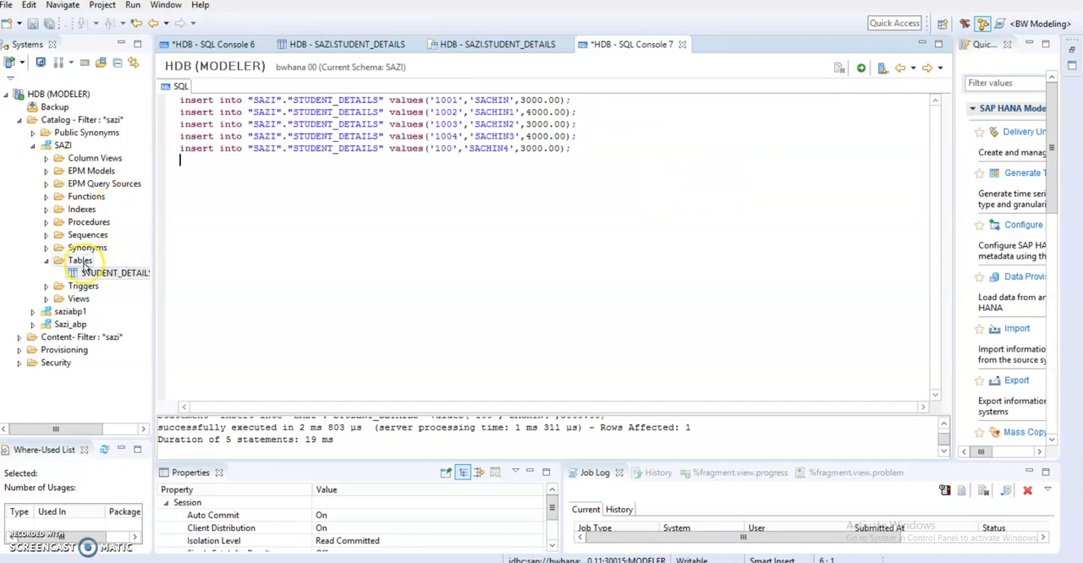
pyautogui.rightClick(80, 261)
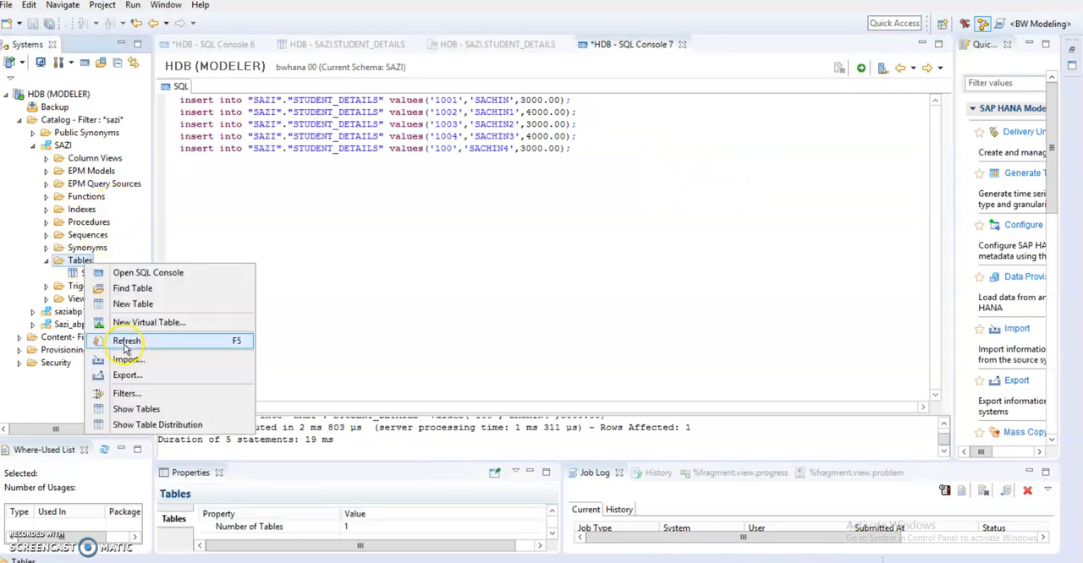
pyautogui.click(126, 341)
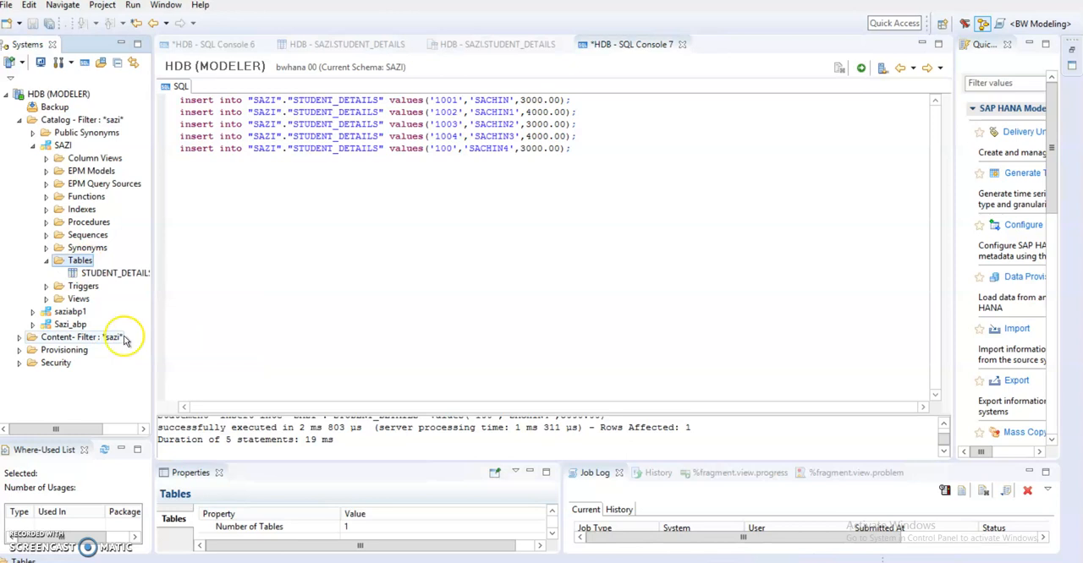
pyautogui.rightClick(114, 272)
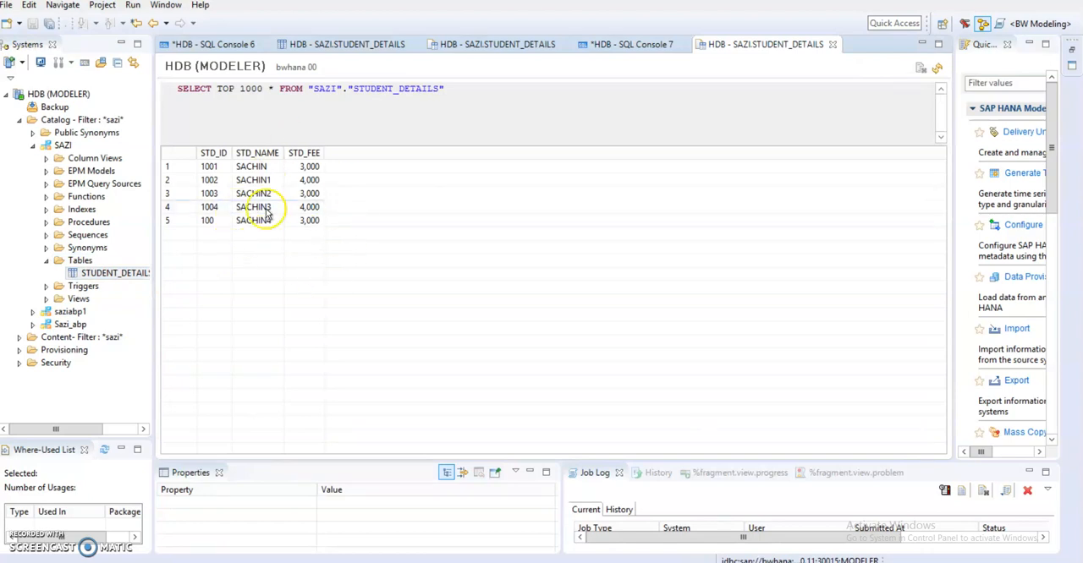
# - Inspect the STUDENT_DETAILS column definition and the earlier, still-empty content view
pyautogui.click(347, 44)
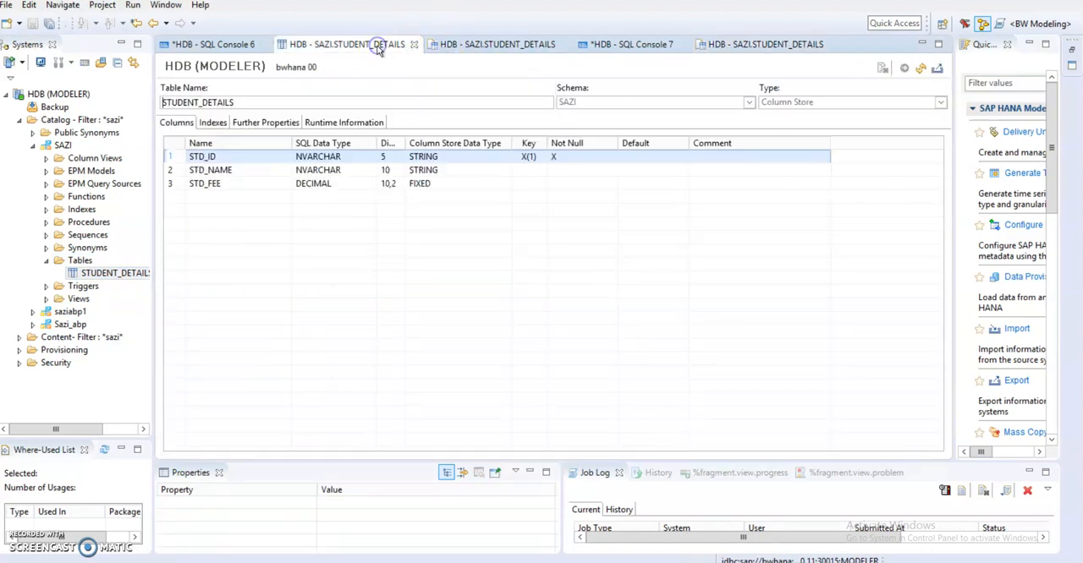
pyautogui.click(495, 44)
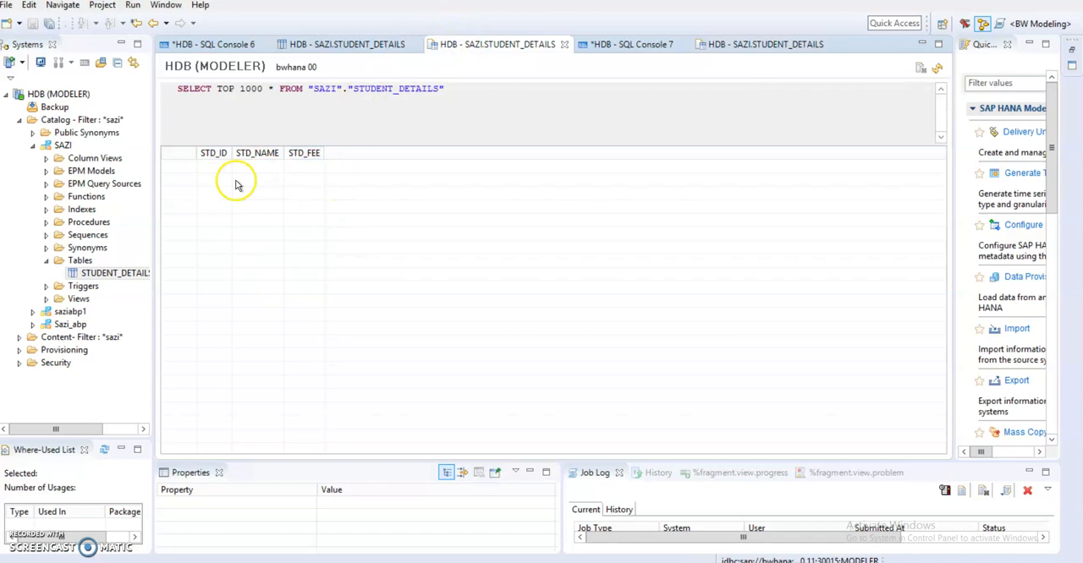
pyautogui.moveTo(327, 176)
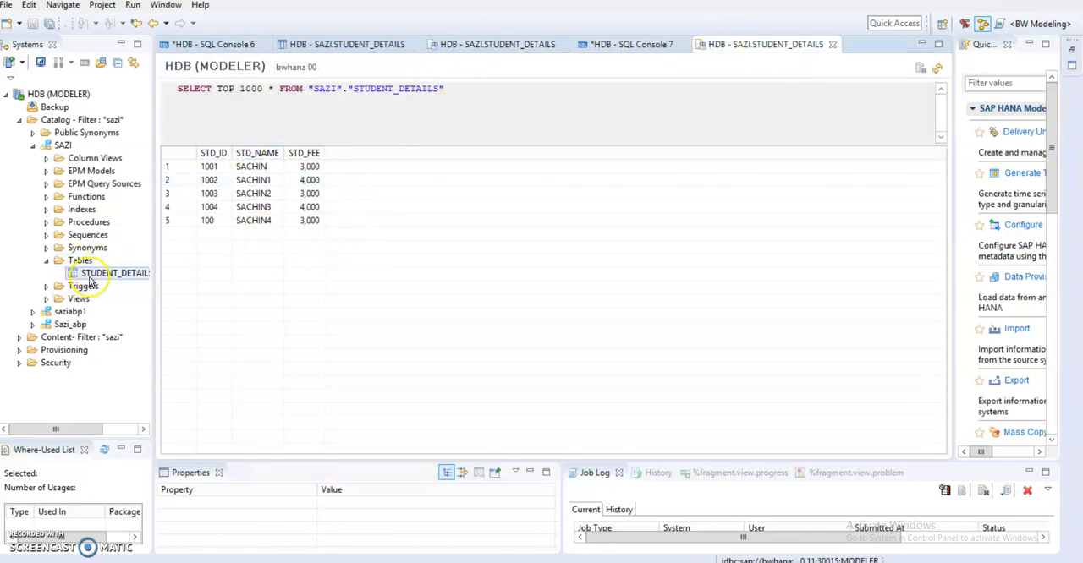
# - Open a STUDENT_DETAILS data preview, then revisit the content, creation-statement and insert-statement tabs
pyautogui.rightClick(116, 272)
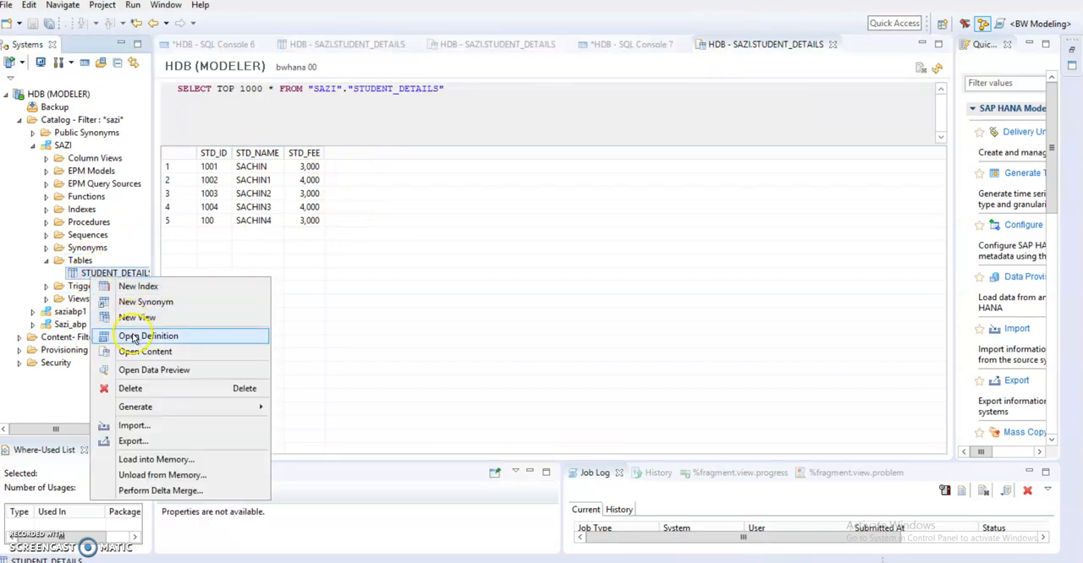
pyautogui.click(153, 369)
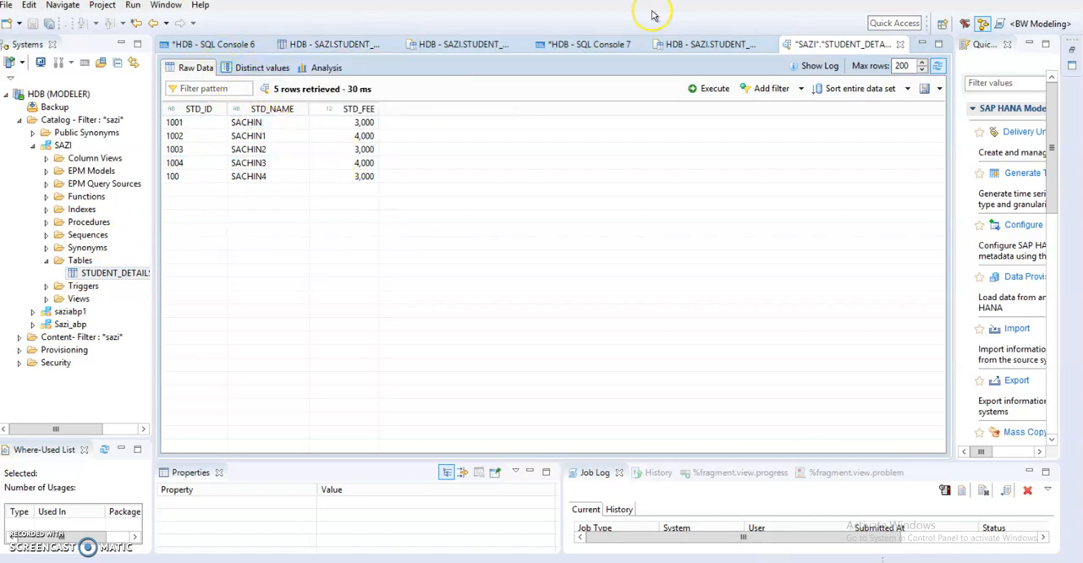
pyautogui.click(584, 44)
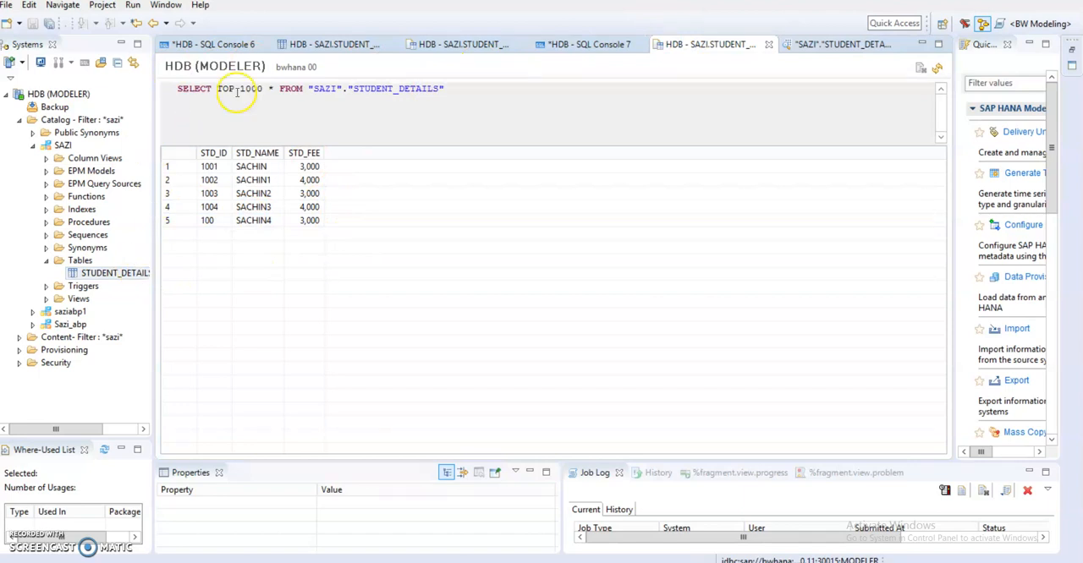
pyautogui.click(462, 44)
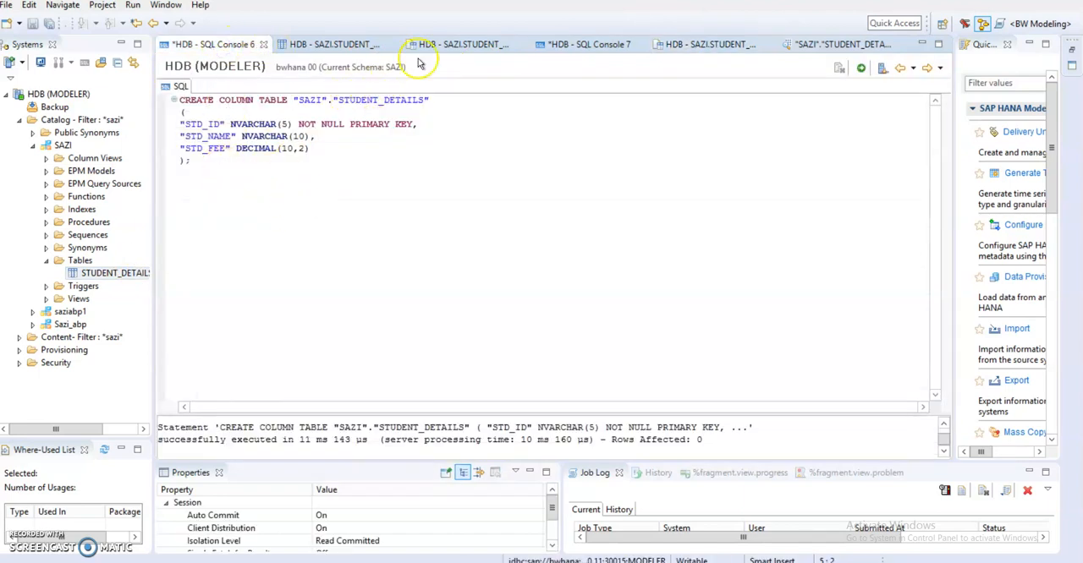
pyautogui.click(583, 44)
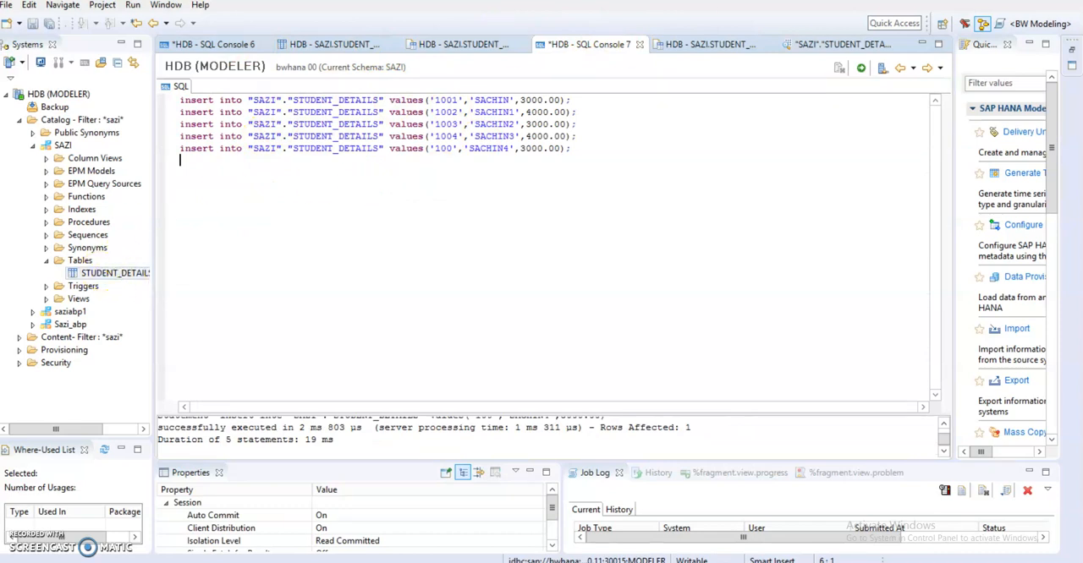
pyautogui.click(842, 44)
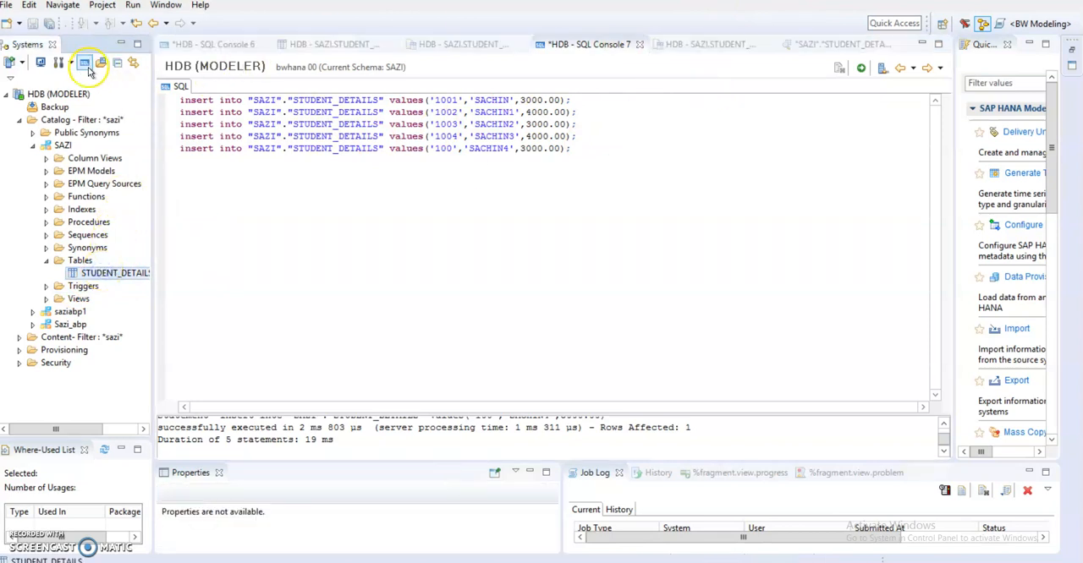
pyautogui.moveTo(208, 44)
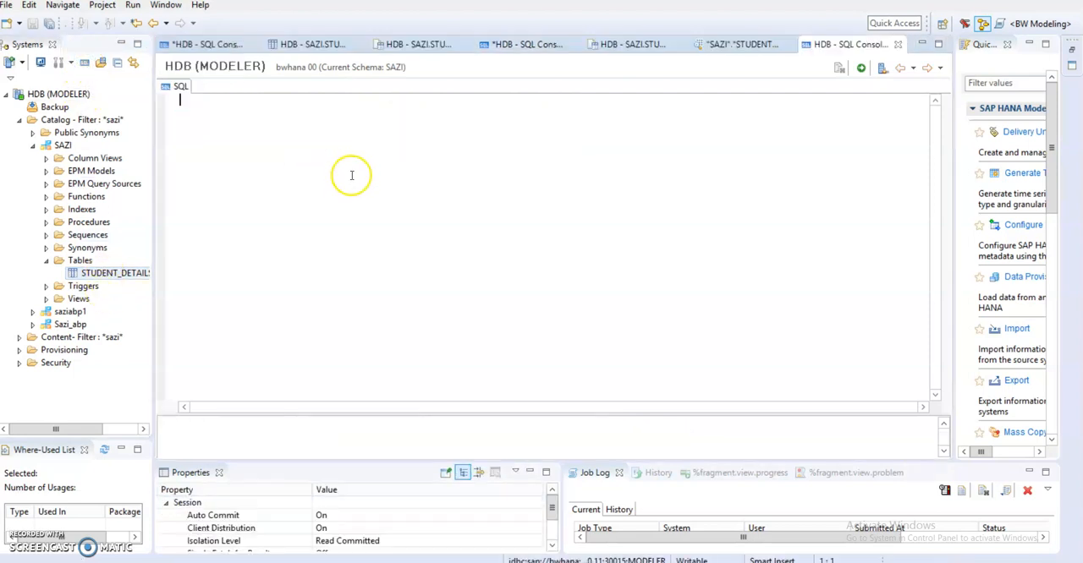
# - Type SELECT * FROM and drag STUDENT_DETAILS in to complete the query on "SAZI"."STUDENT_DETAILS"
pyautogui.write('s')
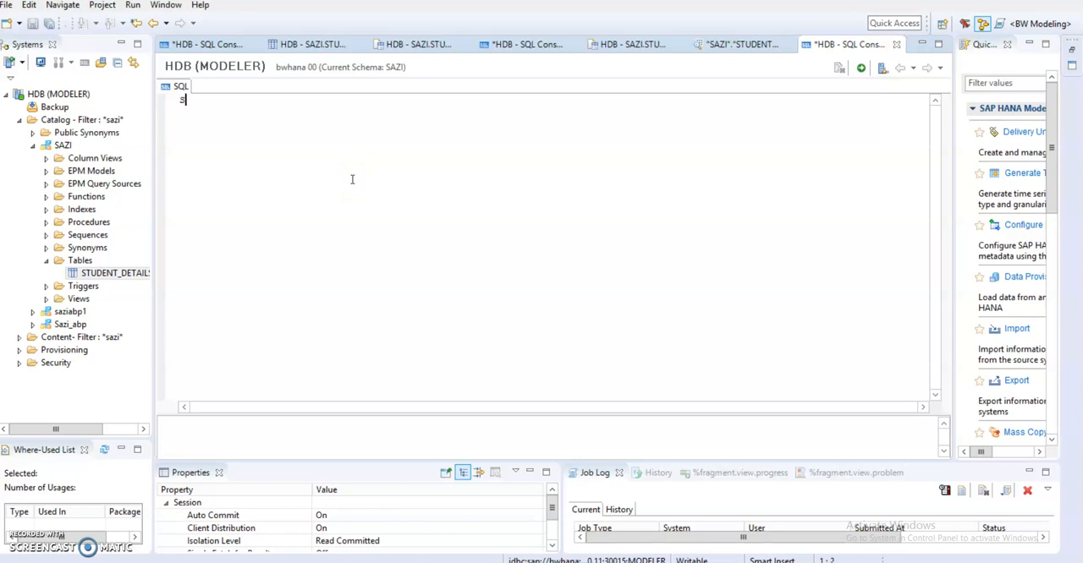
pyautogui.write('ELECT')
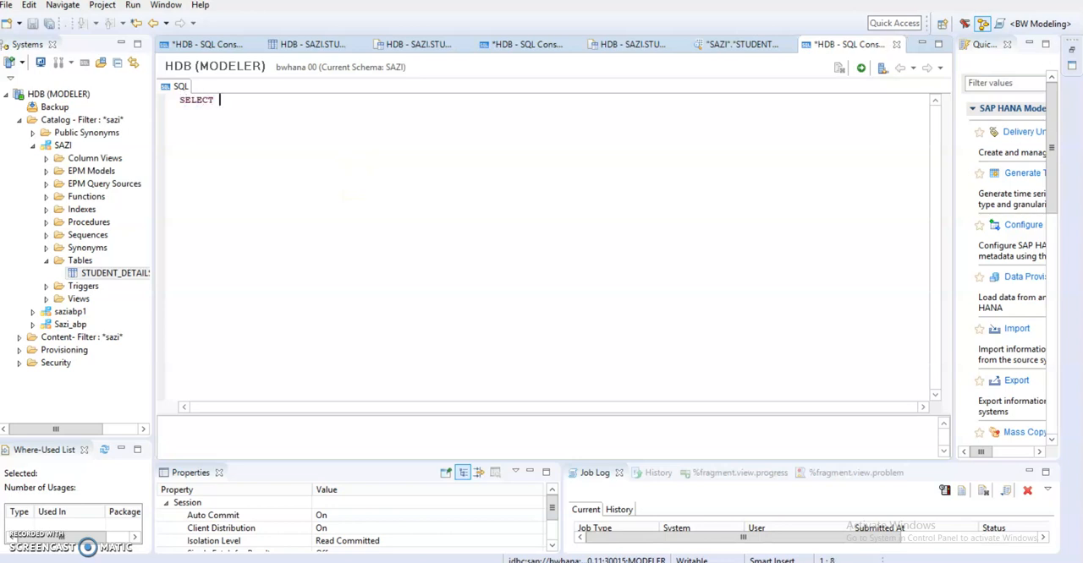
pyautogui.write('* FROM')
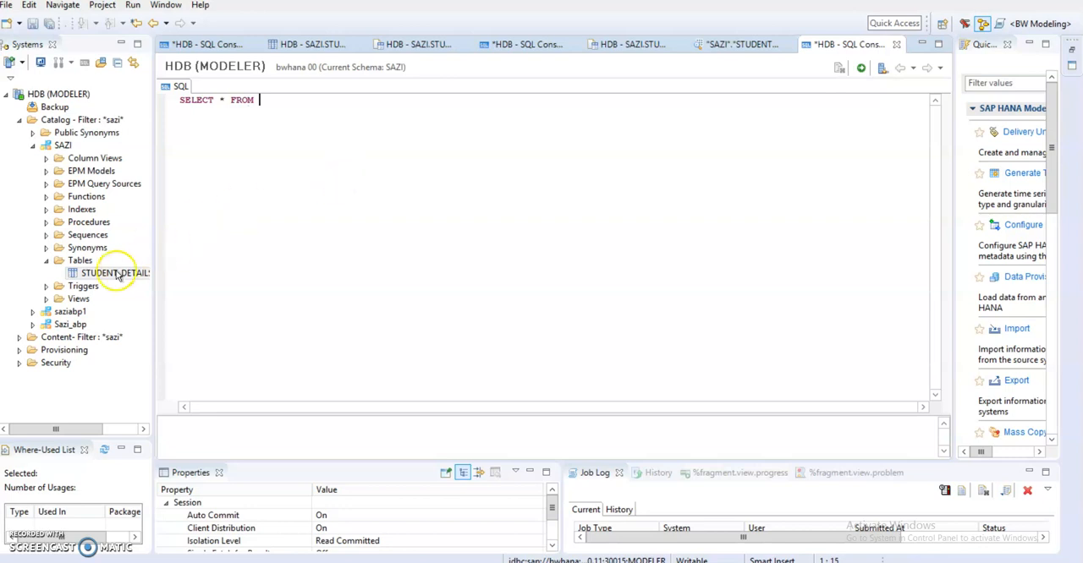
pyautogui.moveTo(115, 272); pyautogui.dragTo(270, 122)
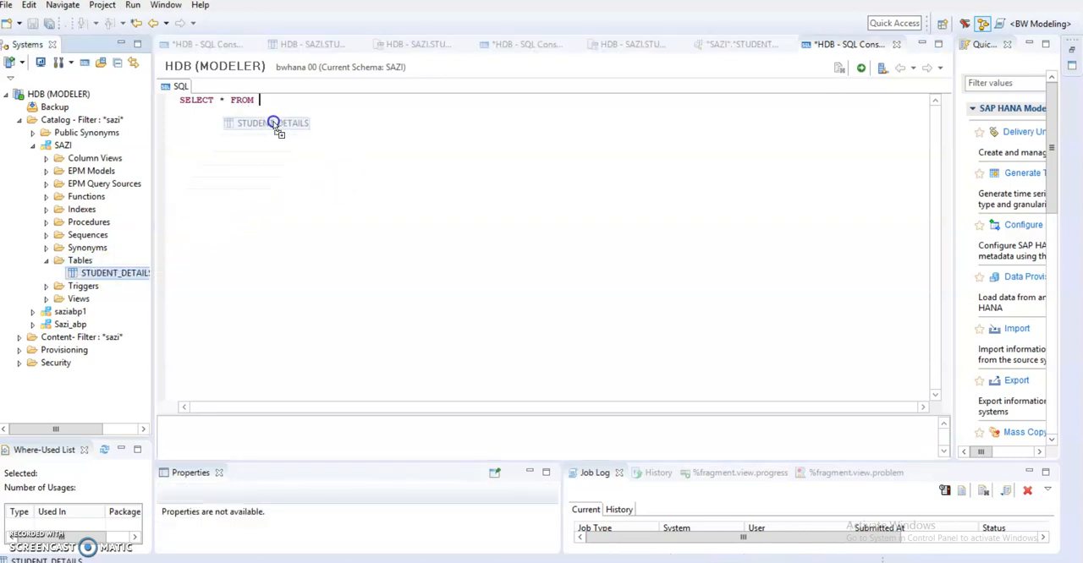
pyautogui.moveTo(271, 122); pyautogui.dragTo(368, 100)
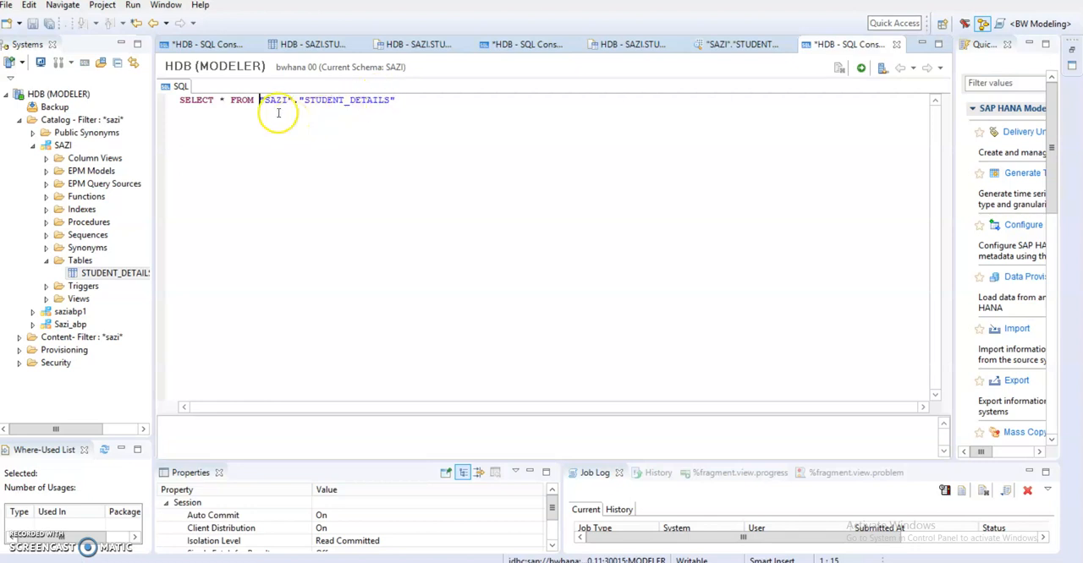
pyautogui.moveTo(351, 105)
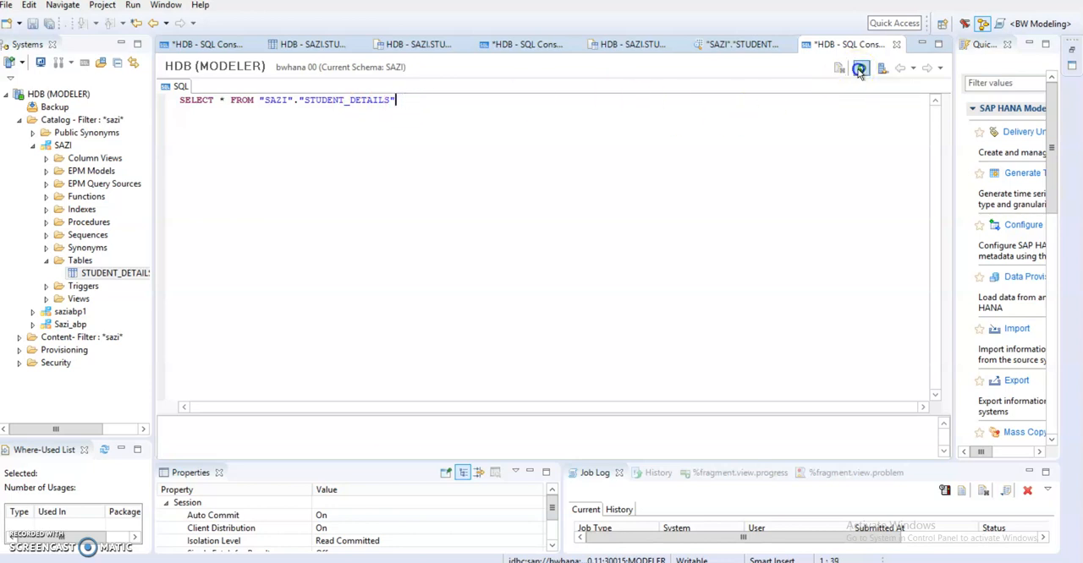
# - Run the SELECT * query, fetching rows SACHIN through SACHIN4, then return to the query text
pyautogui.click(861, 67)
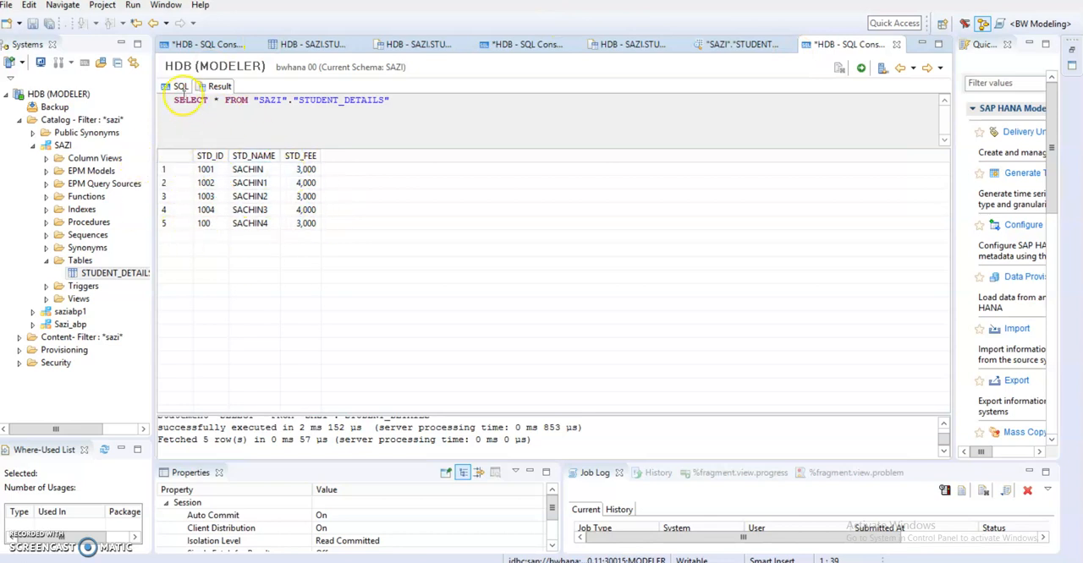
pyautogui.moveTo(233, 44)
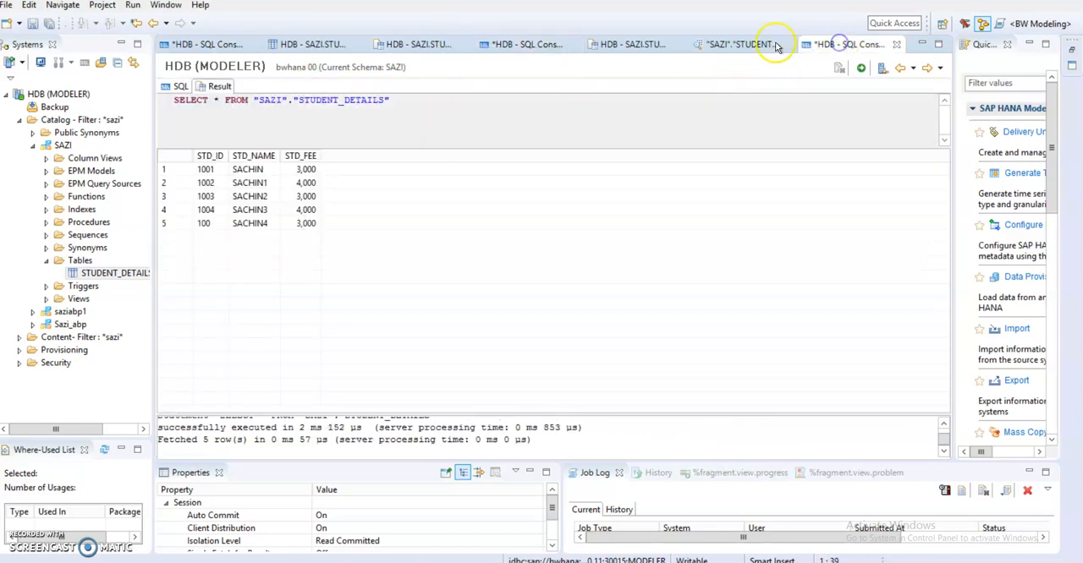
pyautogui.click(177, 85)
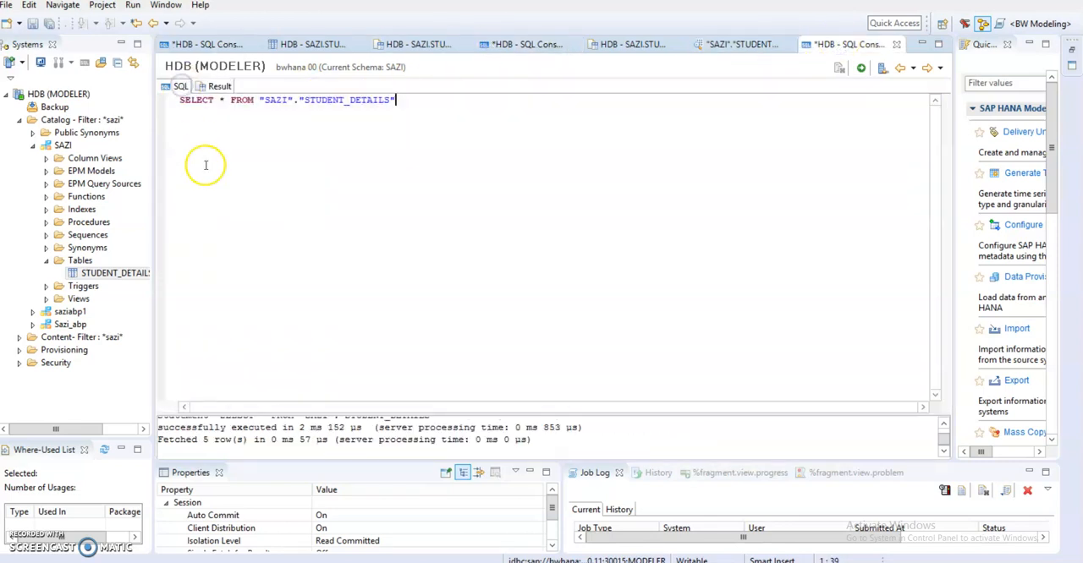